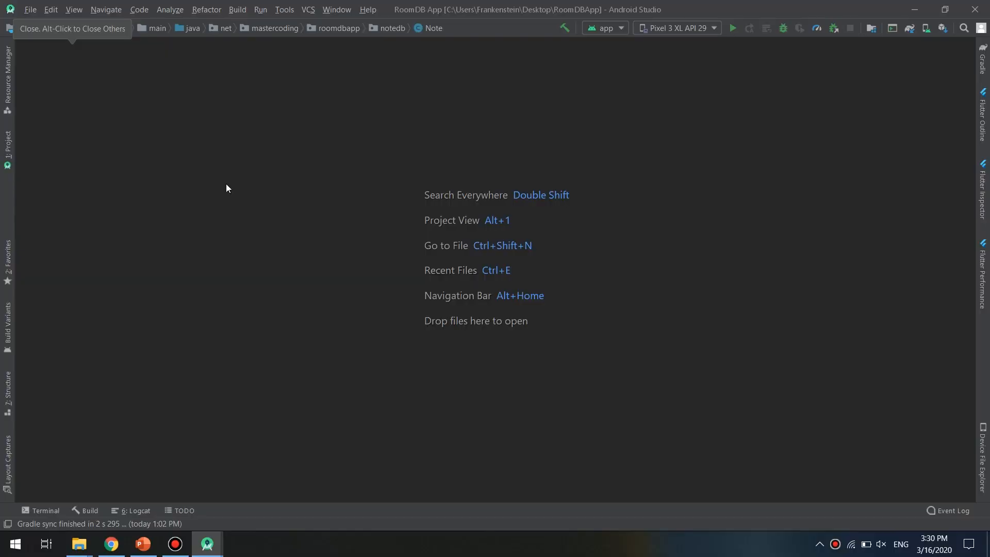
{"action": "mouse_move", "coordinate": [9, 147]}
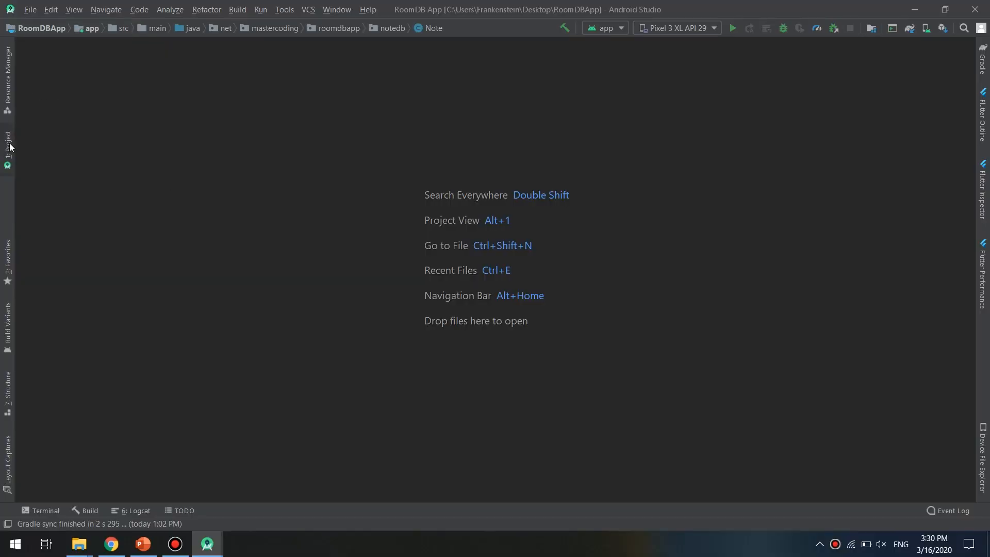
Step: Expand the project tree through app > java > net > mastercoding > roomdbapp to notedb
{"action": "left_click", "coordinate": [8, 138]}
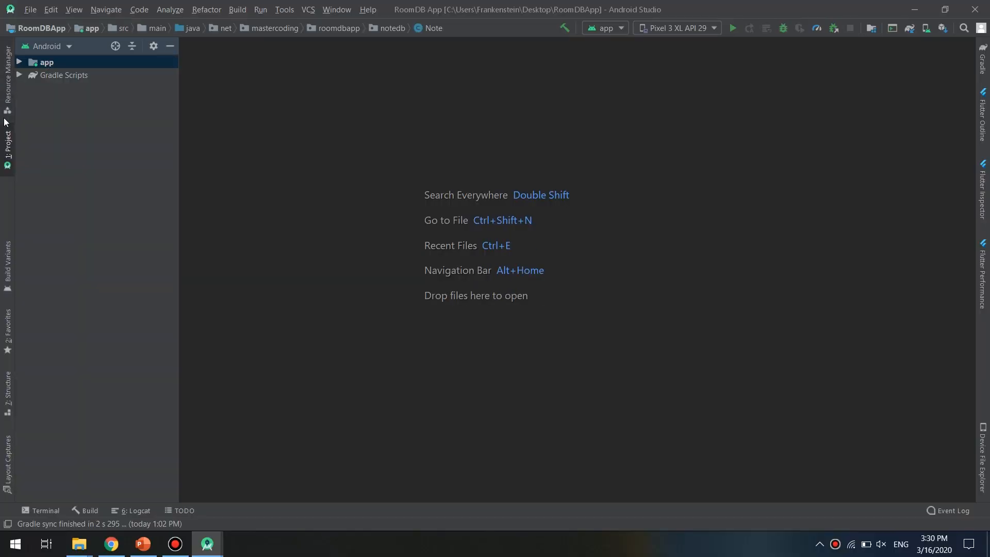
{"action": "left_click", "coordinate": [19, 62]}
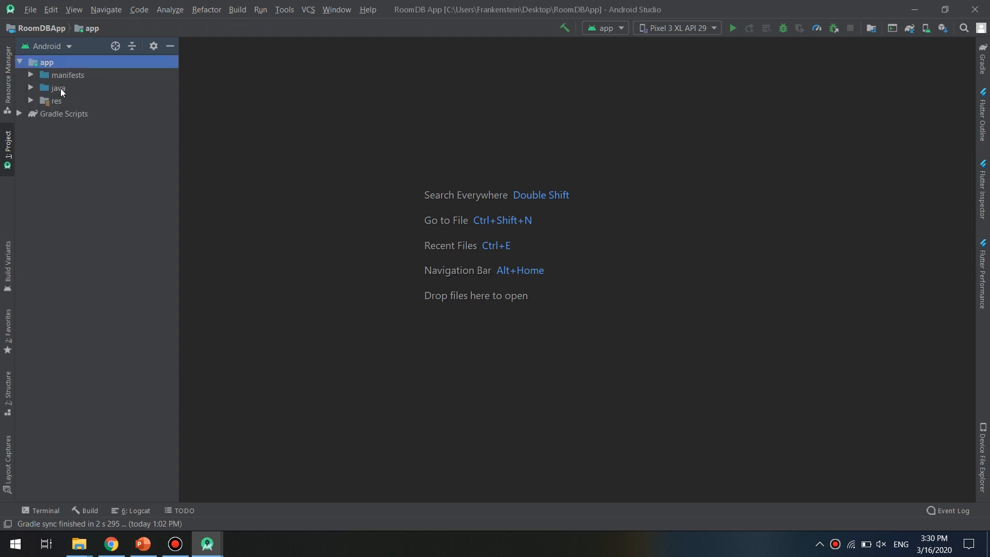
{"action": "left_click", "coordinate": [57, 88]}
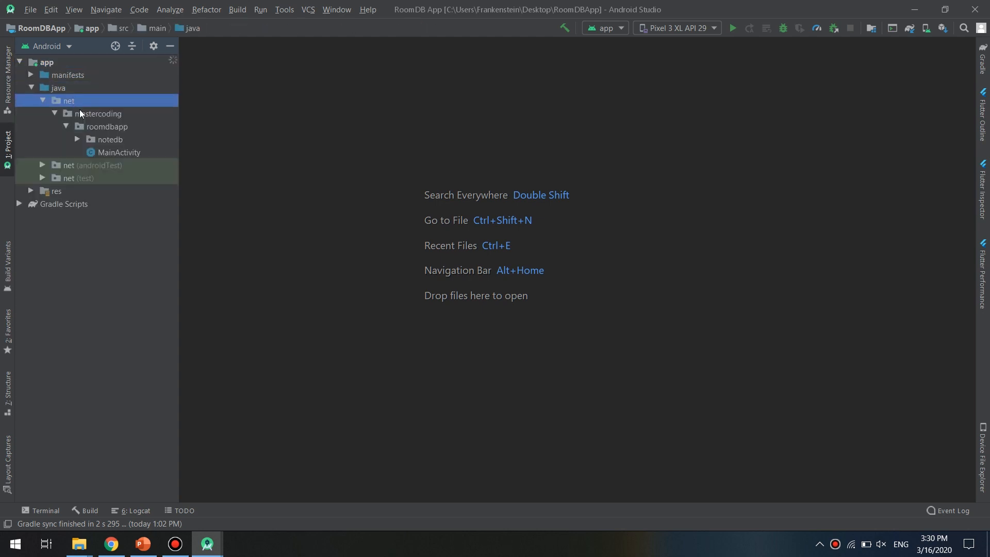
{"action": "left_click", "coordinate": [110, 139]}
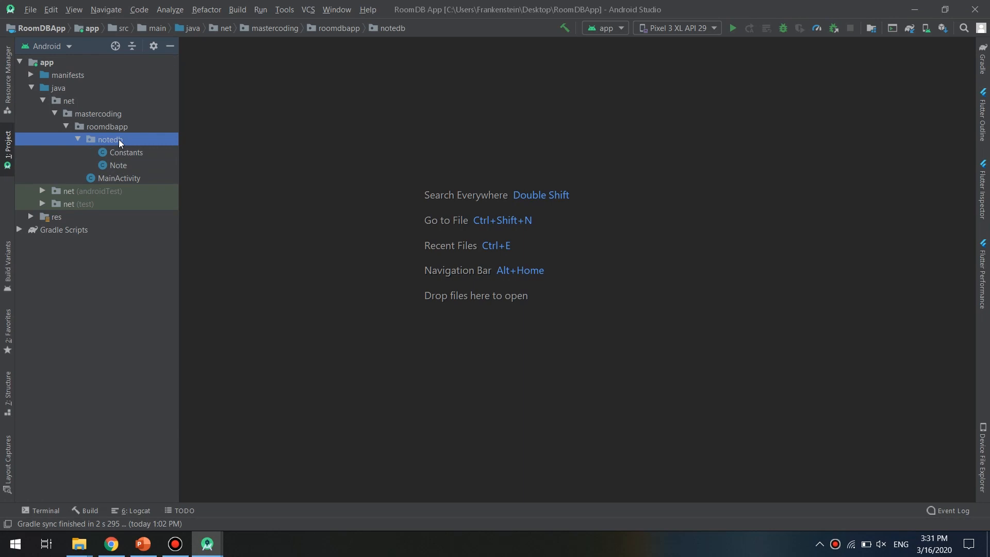
Step: Create a new Java interface named NoteDao in the notedb package
{"action": "right_click", "coordinate": [111, 139]}
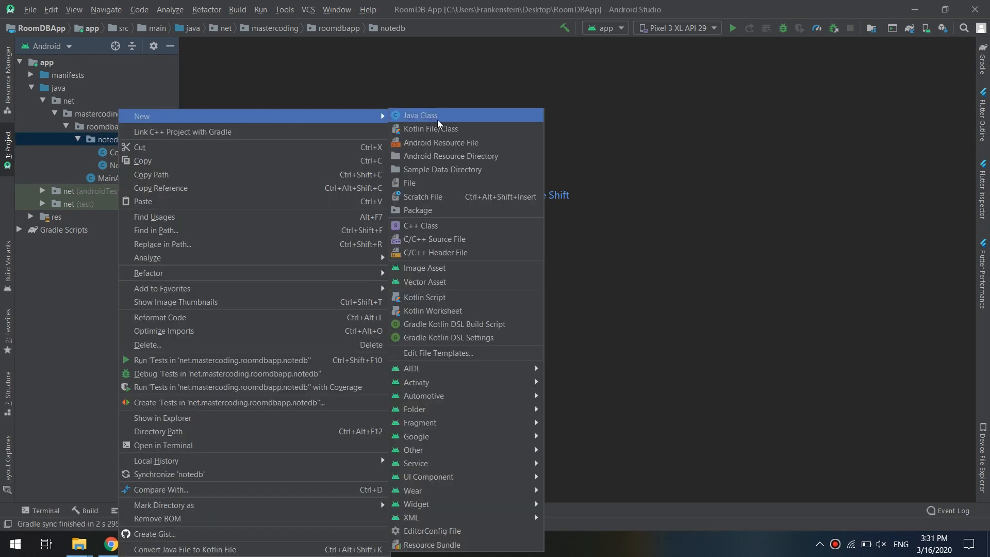
{"action": "left_click", "coordinate": [419, 115]}
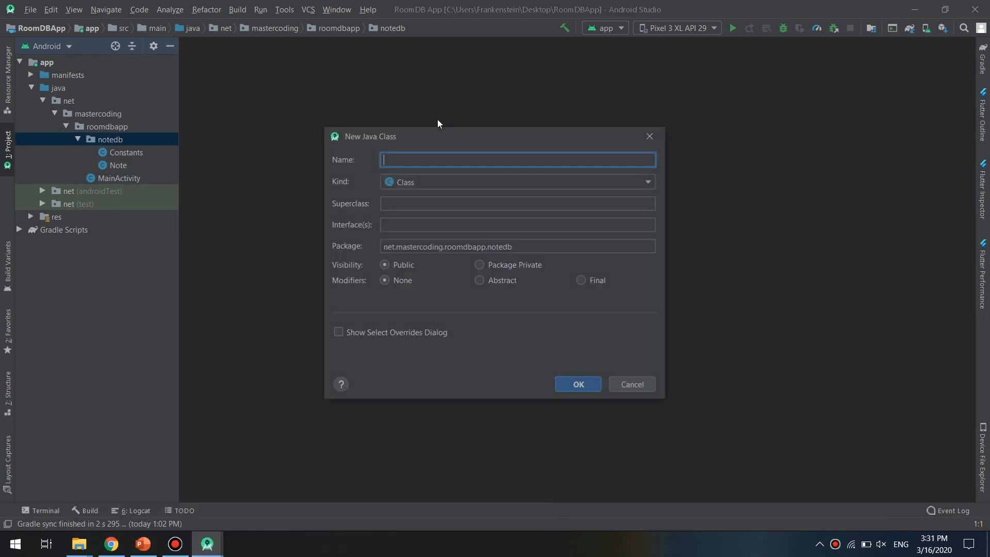
{"action": "type", "text": "No"}
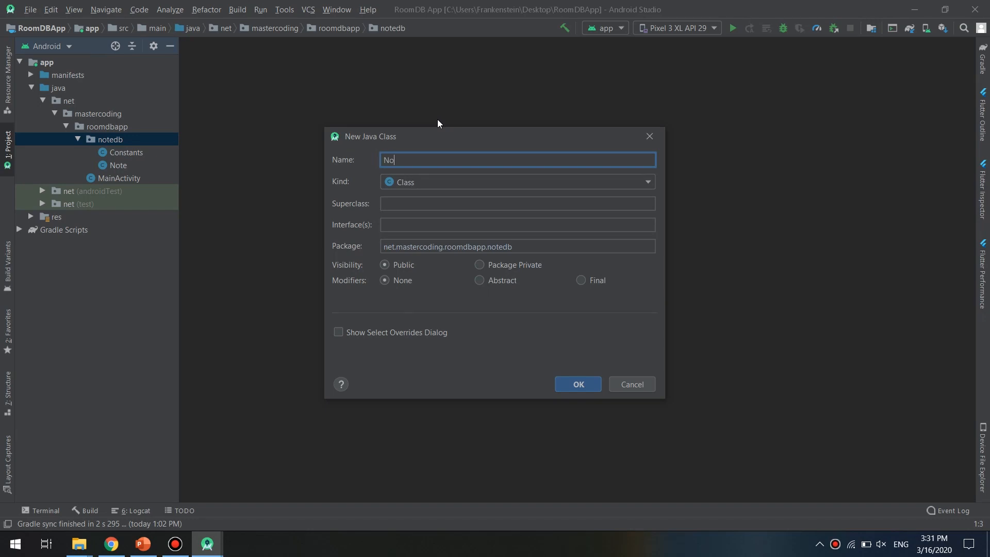
{"action": "type", "text": "teDa"}
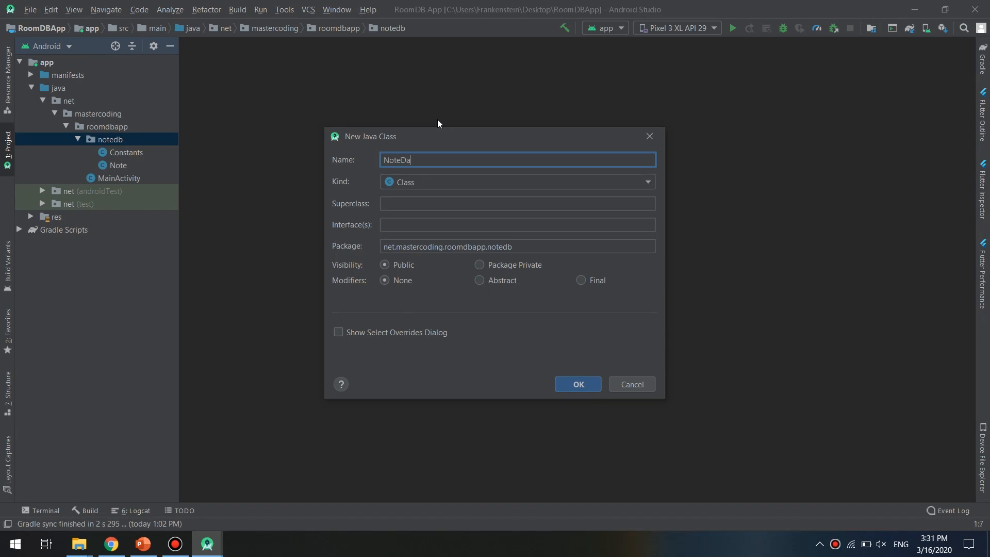
{"action": "type", "text": "o"}
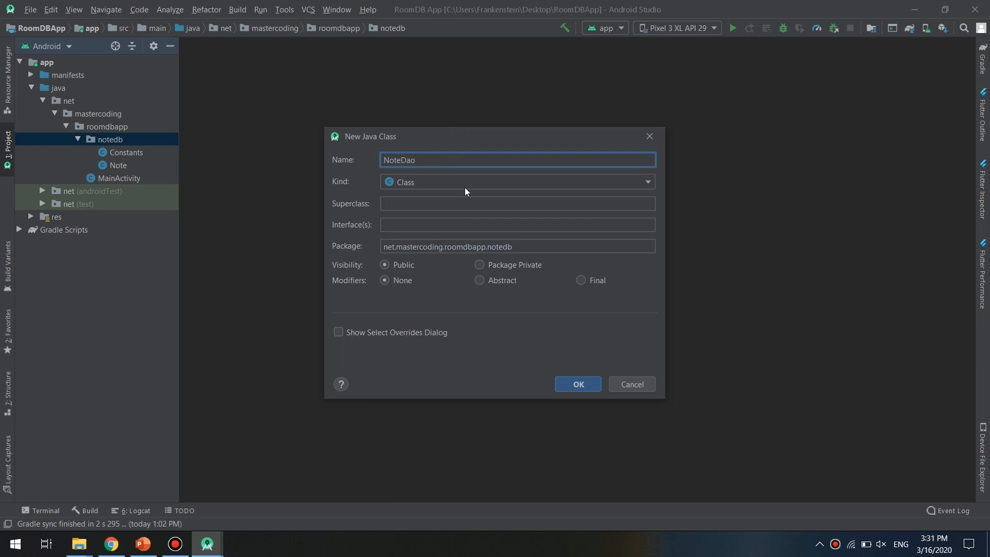
{"action": "left_click", "coordinate": [518, 182]}
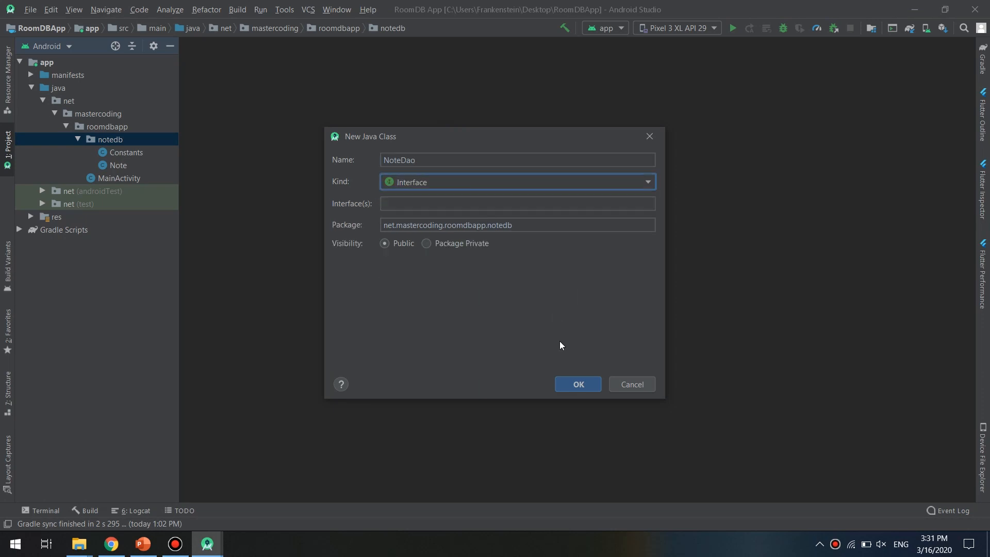
{"action": "left_click", "coordinate": [576, 383]}
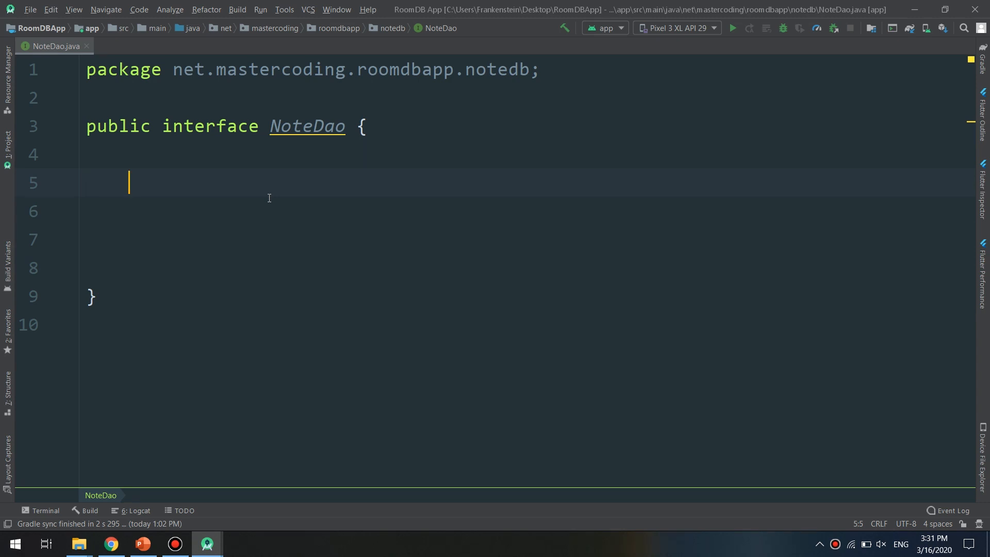
{"action": "type", "text": "@"}
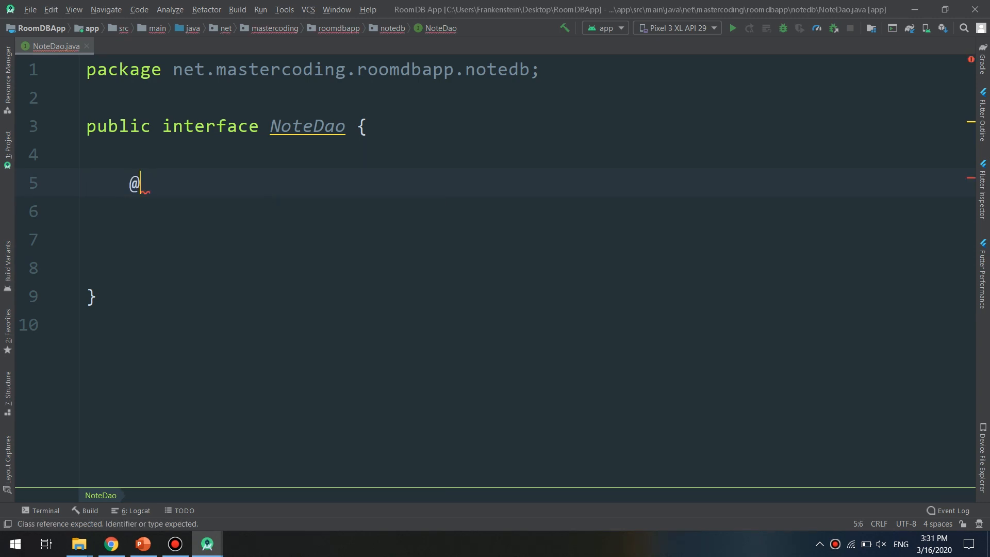
{"action": "type", "text": "Query("}
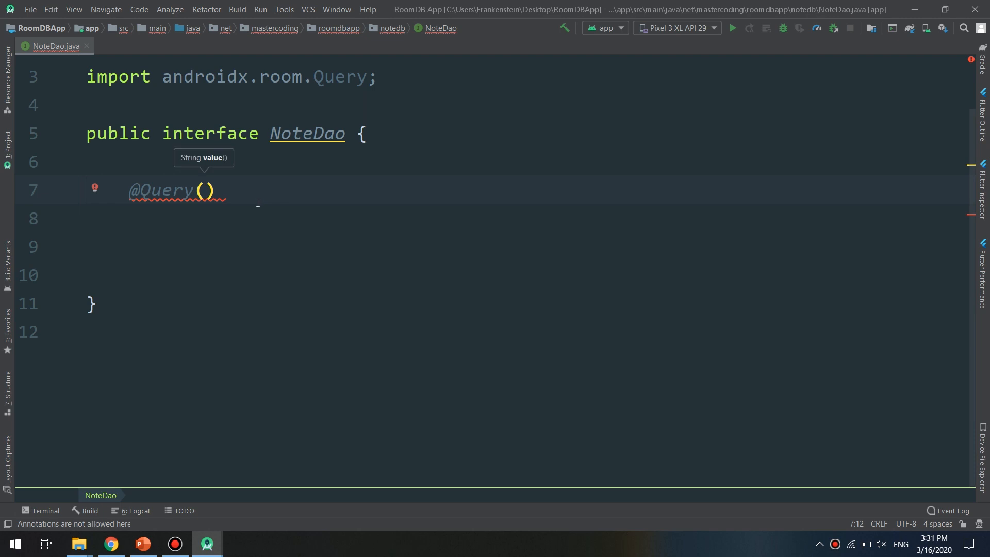
{"action": "scroll", "scroll_direction": "up", "scroll_amount": 3}
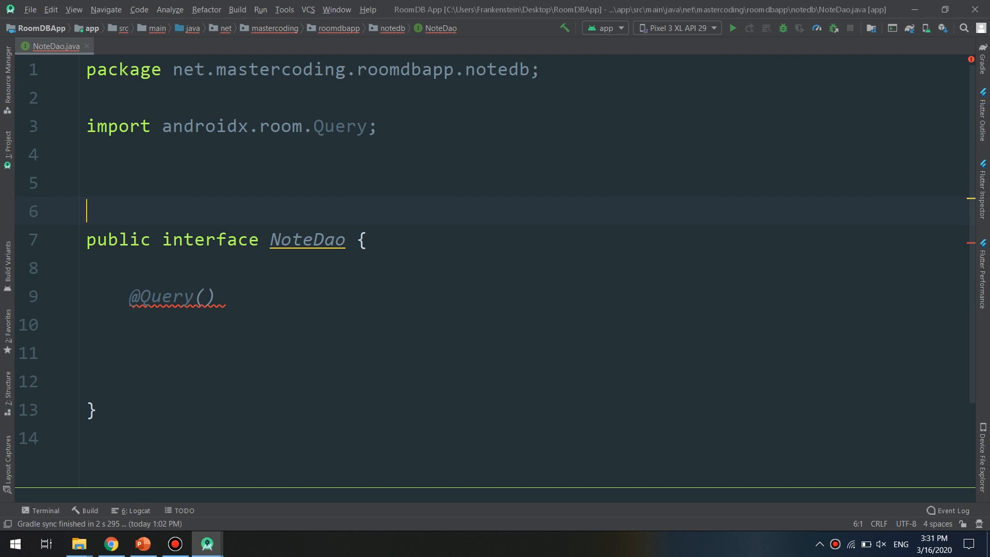
{"action": "type", "text": "@"}
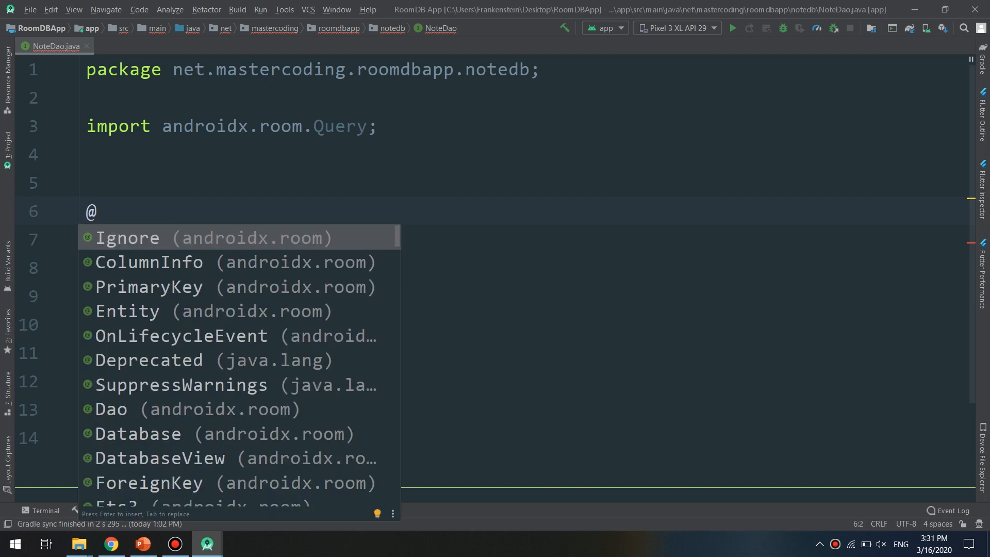
{"action": "type", "text": "DA"}
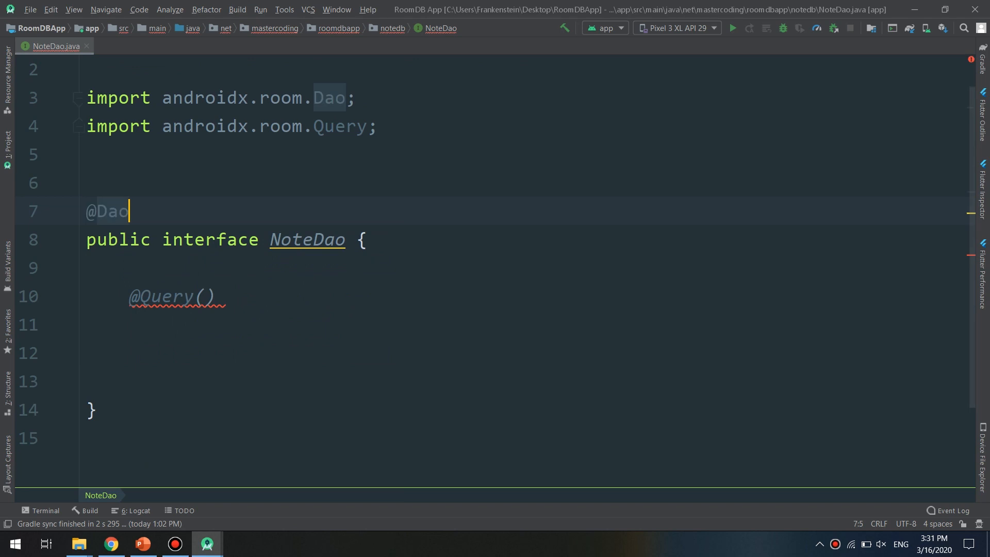
{"action": "left_click", "coordinate": [199, 297]}
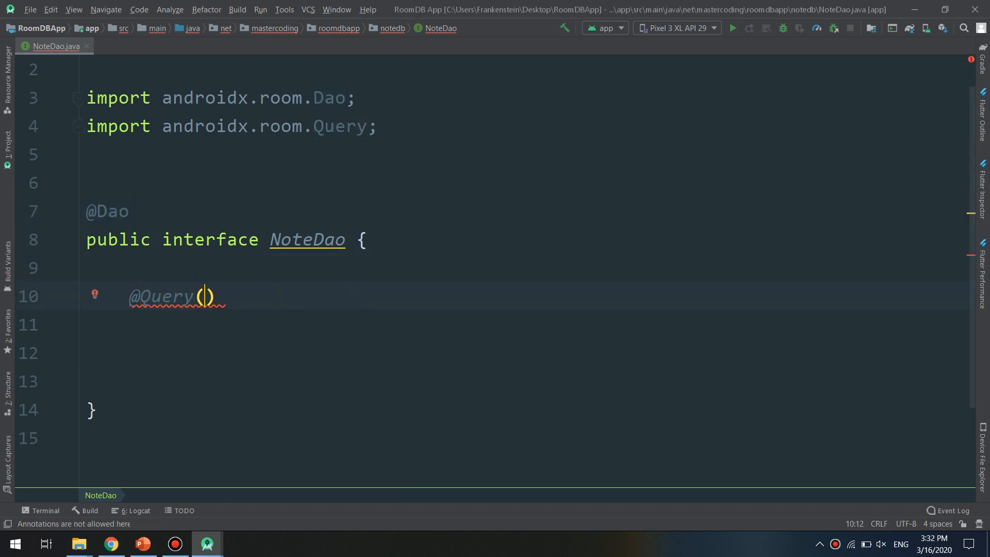
Step: Fill the query with "SELECT * FROM" + Constants.TABLE_NAME_NOTE and open a new line
{"action": "type", "text": "\""}
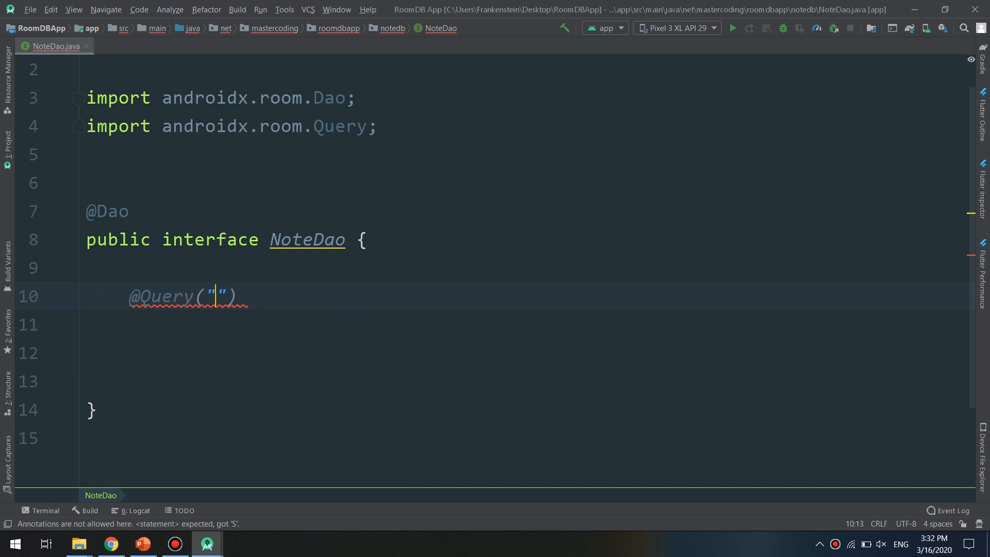
{"action": "type", "text": "E"}
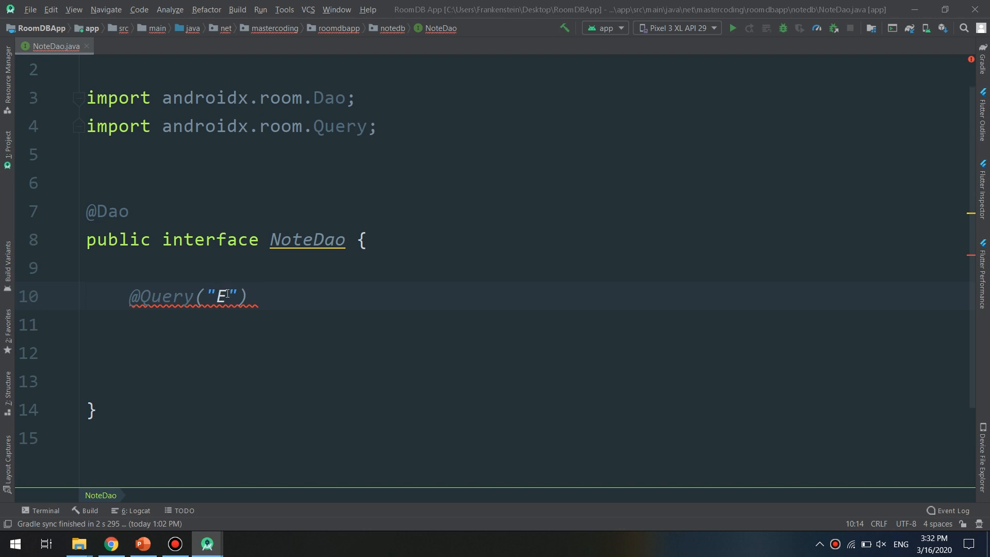
{"action": "key", "text": "Backspace"}
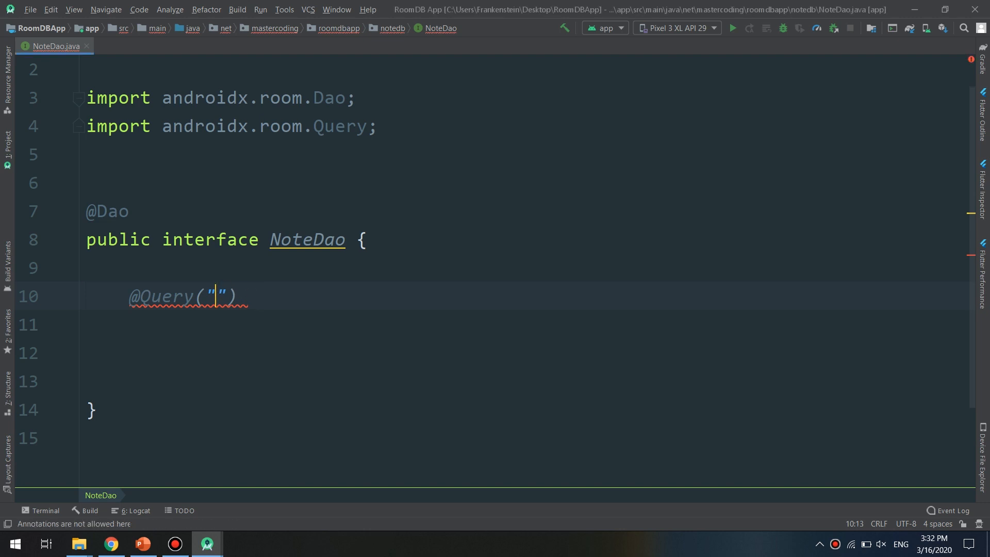
{"action": "type", "text": "SELEC"}
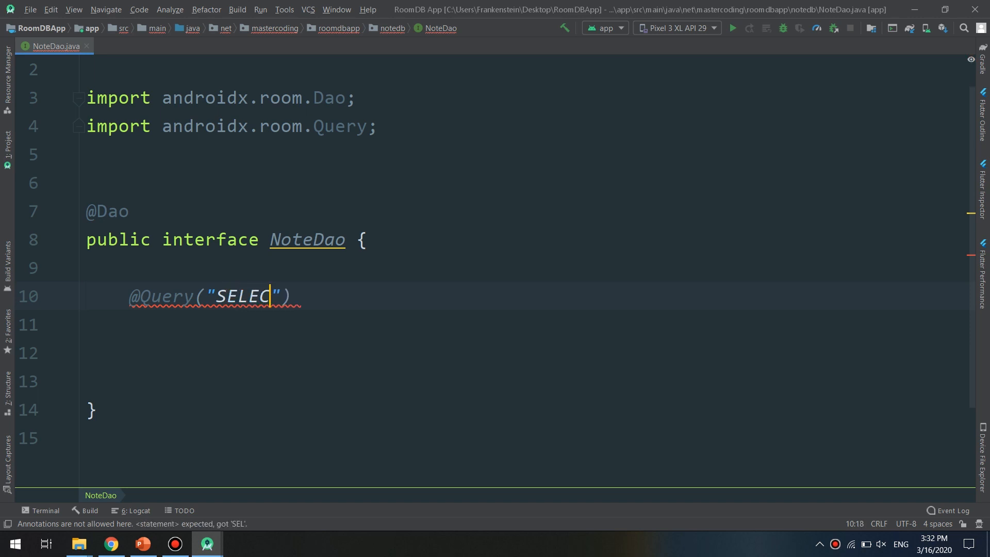
{"action": "type", "text": "T"}
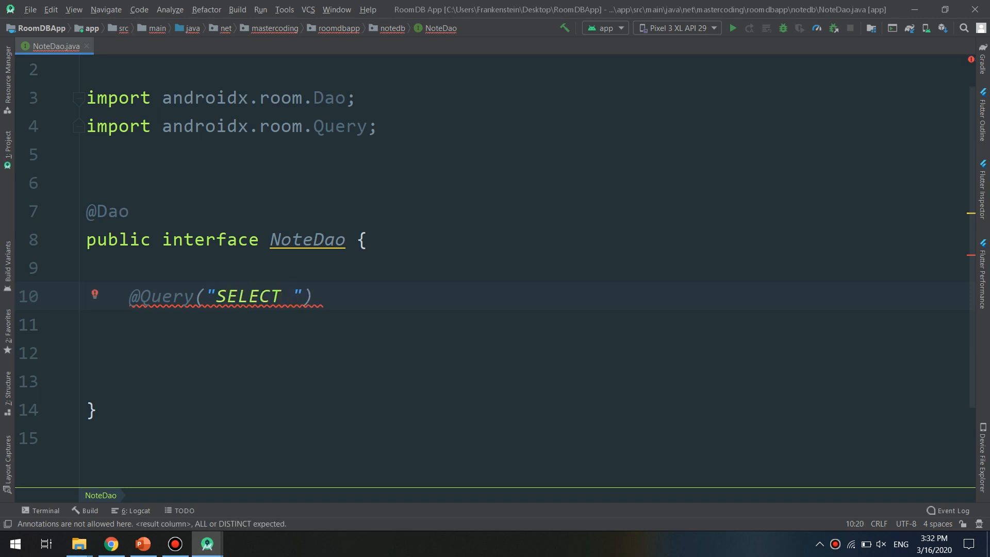
{"action": "type", "text": "*"}
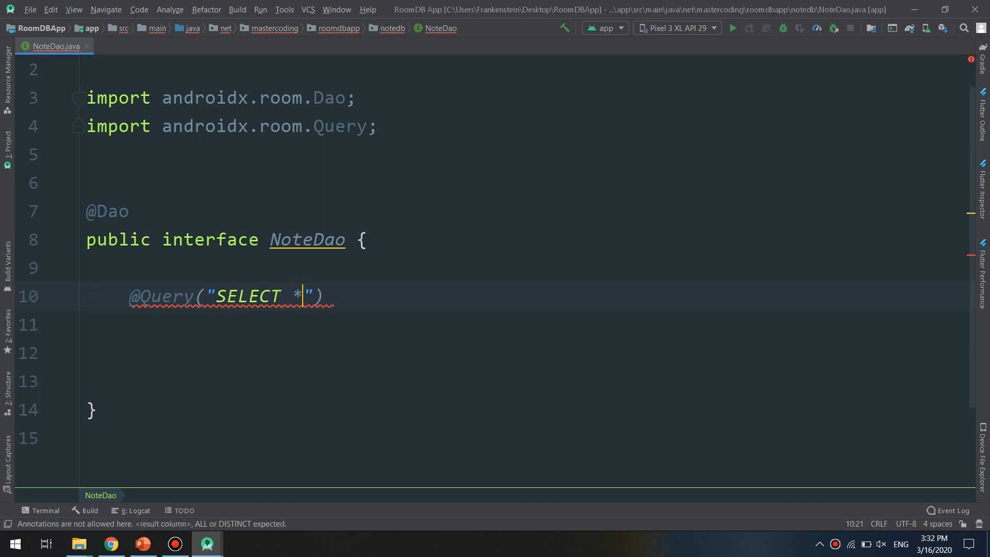
{"action": "type", "text": "FROM"}
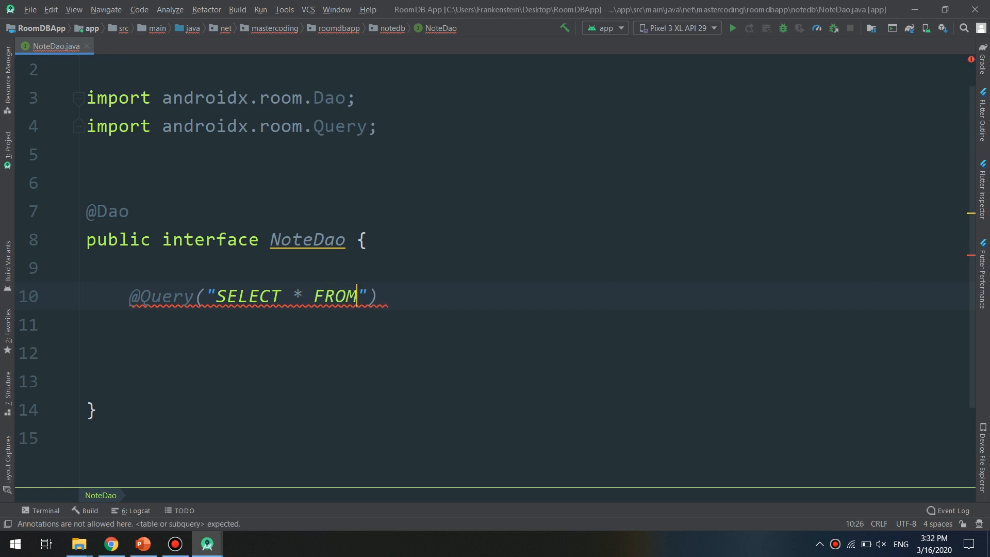
{"action": "type", "text": "\\"}
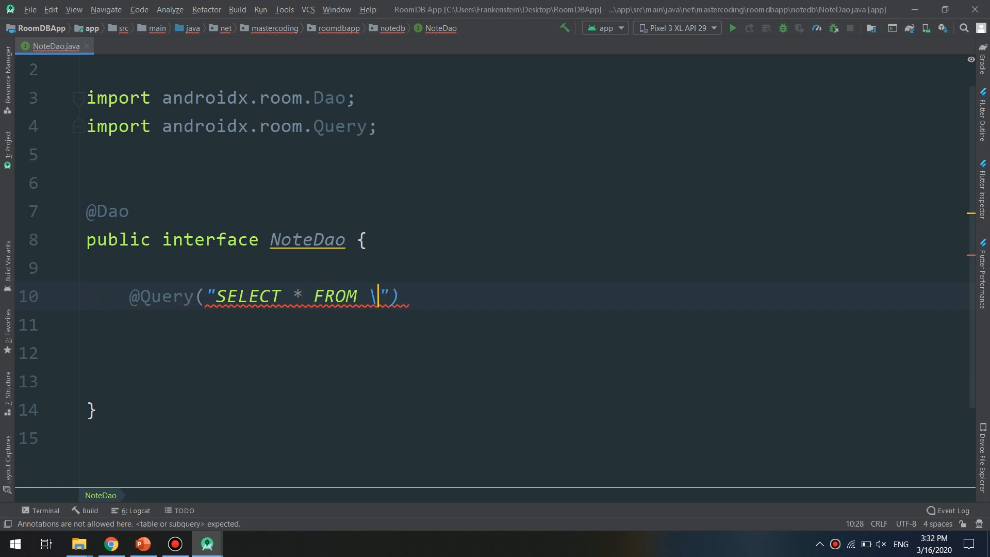
{"action": "key", "text": "Backspace"}
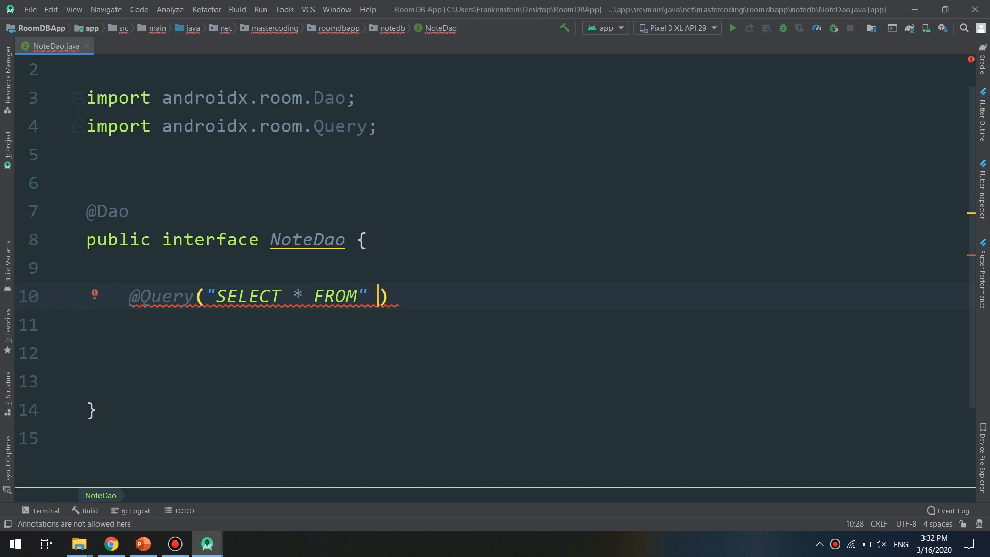
{"action": "type", "text": "Constants"}
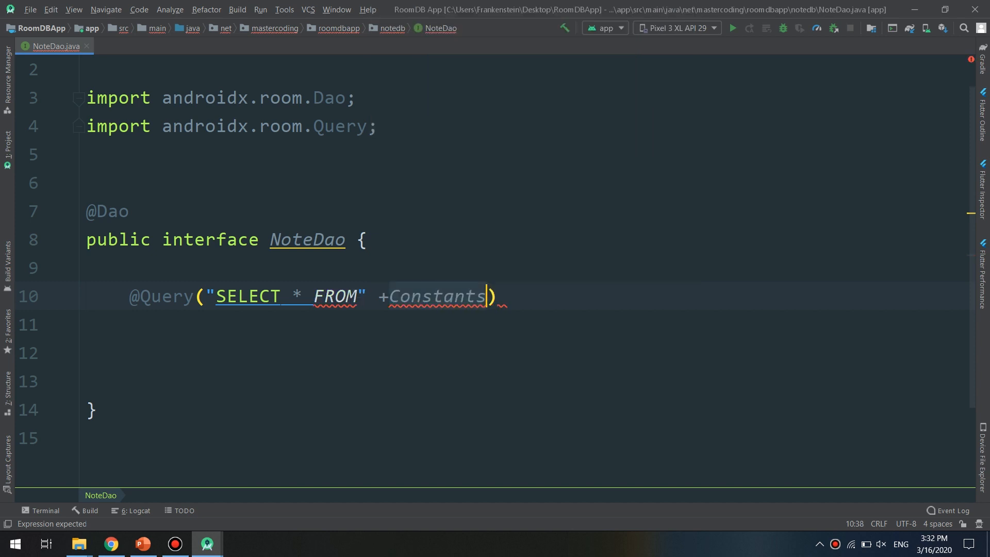
{"action": "type", "text": ".TABLE_NAME_NOTE"}
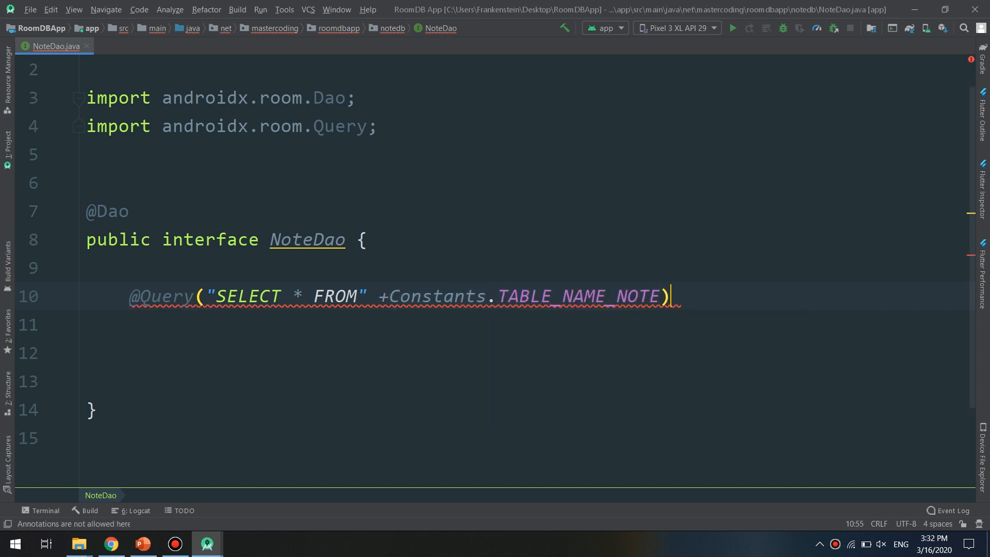
{"action": "key", "text": "enter"}
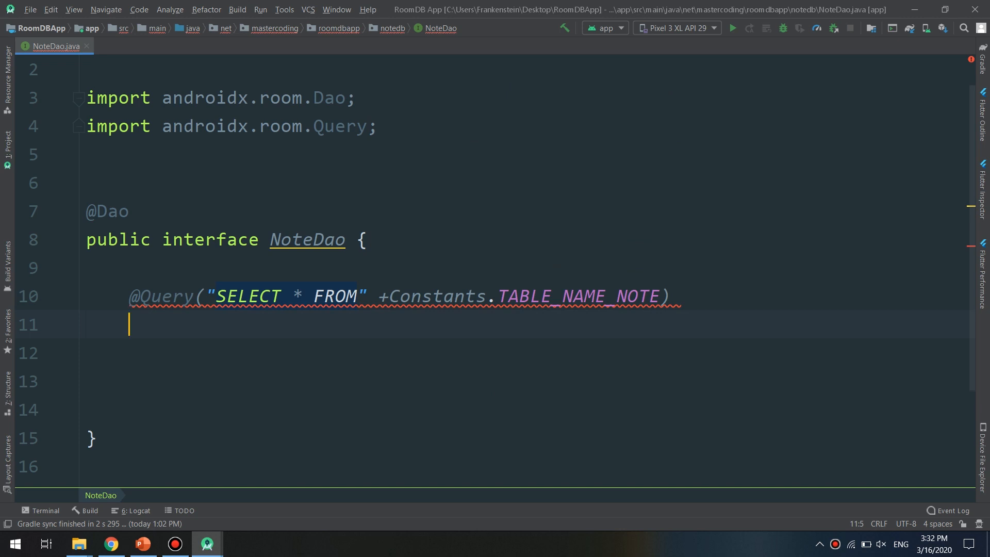
Step: Declare List<Note> getNotes(); under the query, importing java.util.List
{"action": "type", "text": "List<>"}
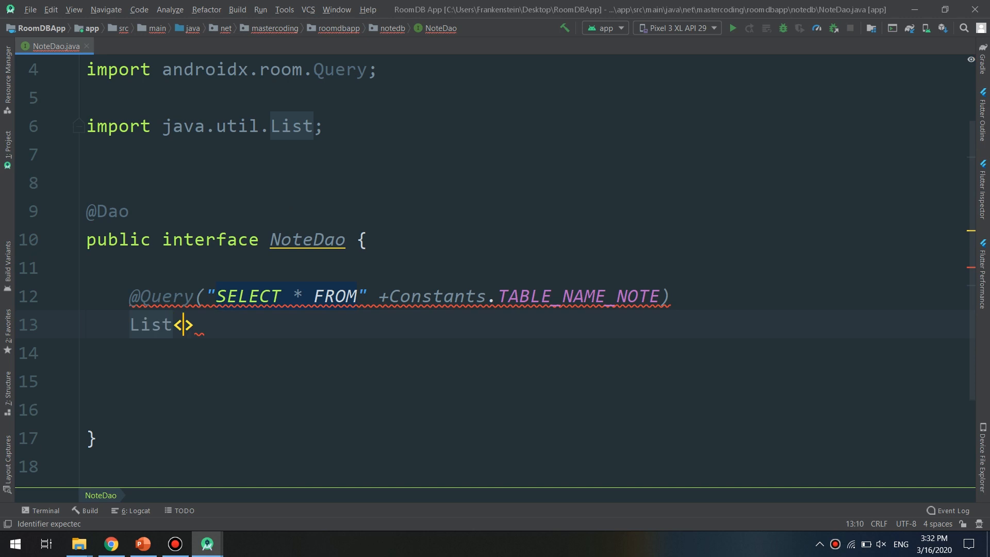
{"action": "type", "text": "Note"}
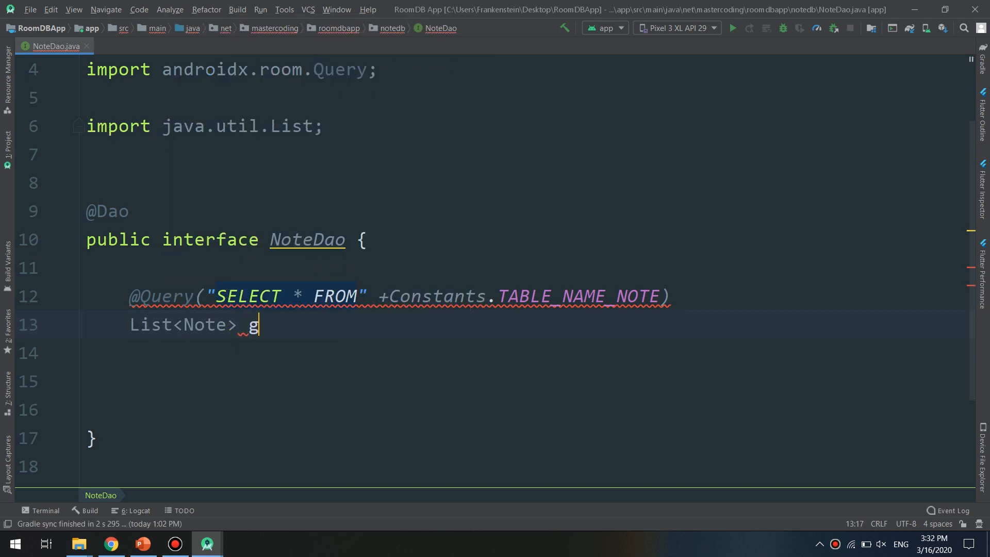
{"action": "type", "text": "etNote"}
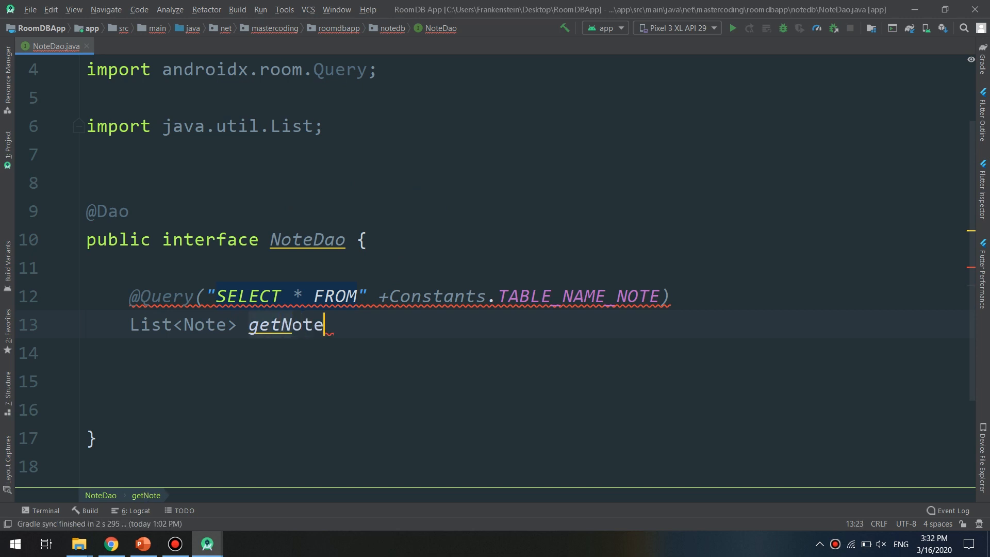
{"action": "type", "text": "s(0"}
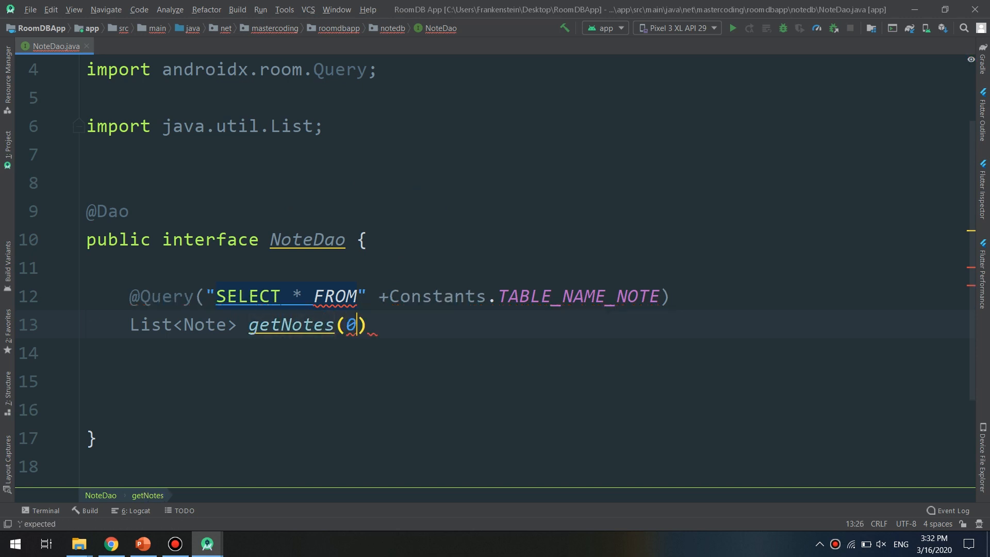
{"action": "type", "text": ";"}
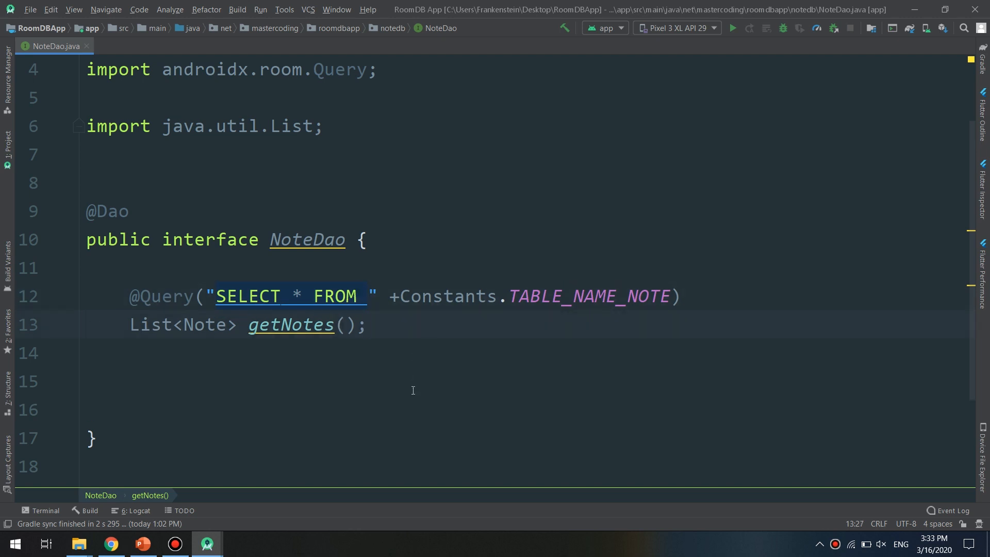
{"action": "left_click", "coordinate": [366, 324]}
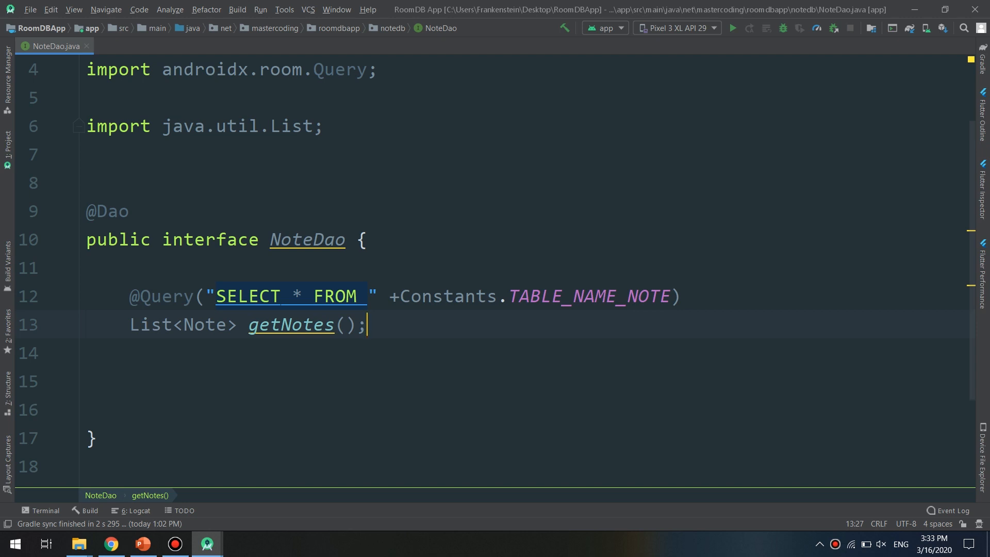
Step: Add the comment '// Insert the Data:' on the blank line below getNotes
{"action": "left_click", "coordinate": [129, 409]}
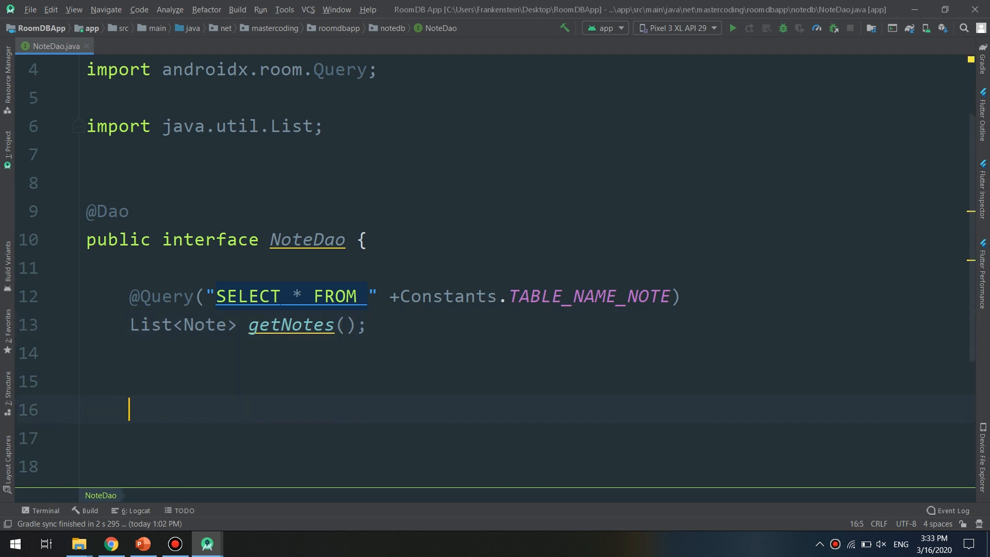
{"action": "type", "text": "// Insert t"}
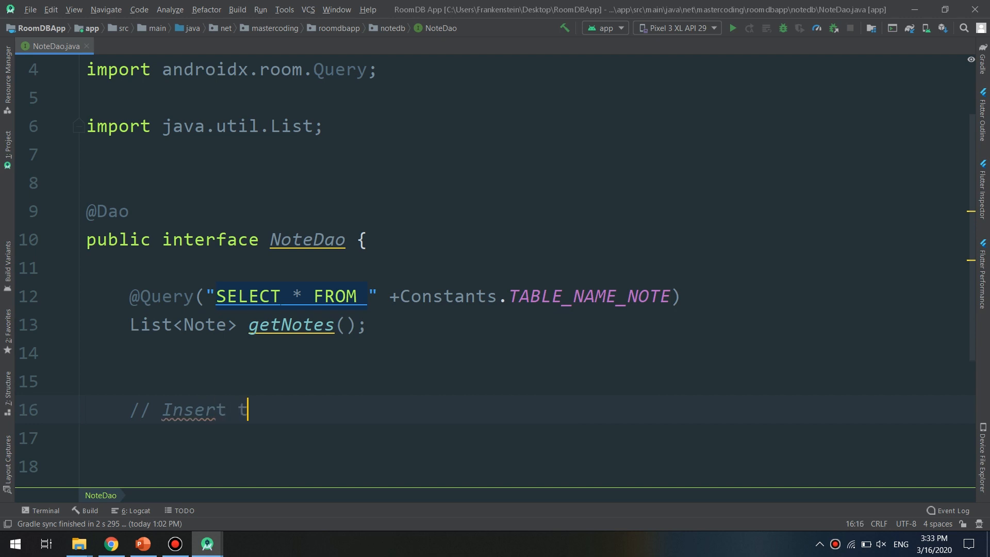
{"action": "type", "text": "he Data"}
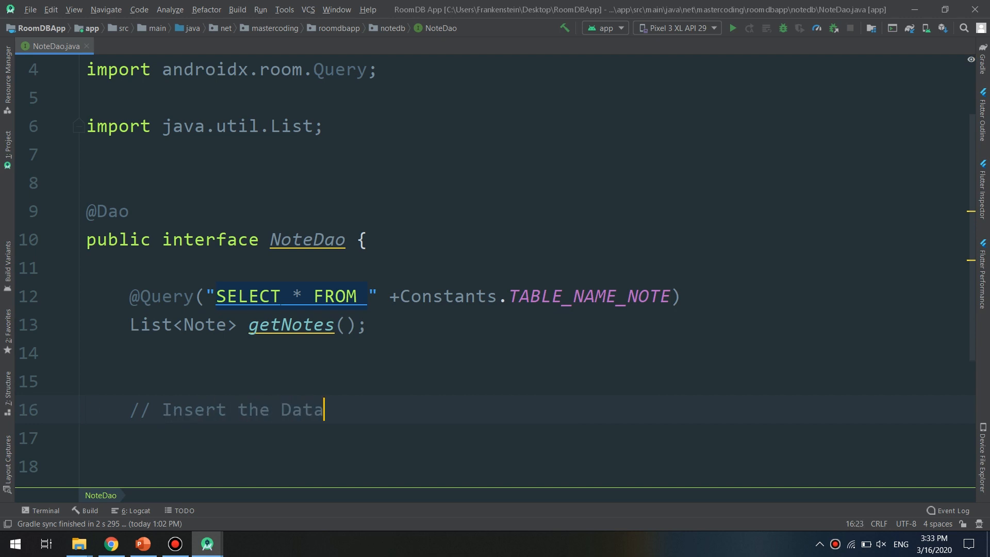
{"action": "type", "text": ":"}
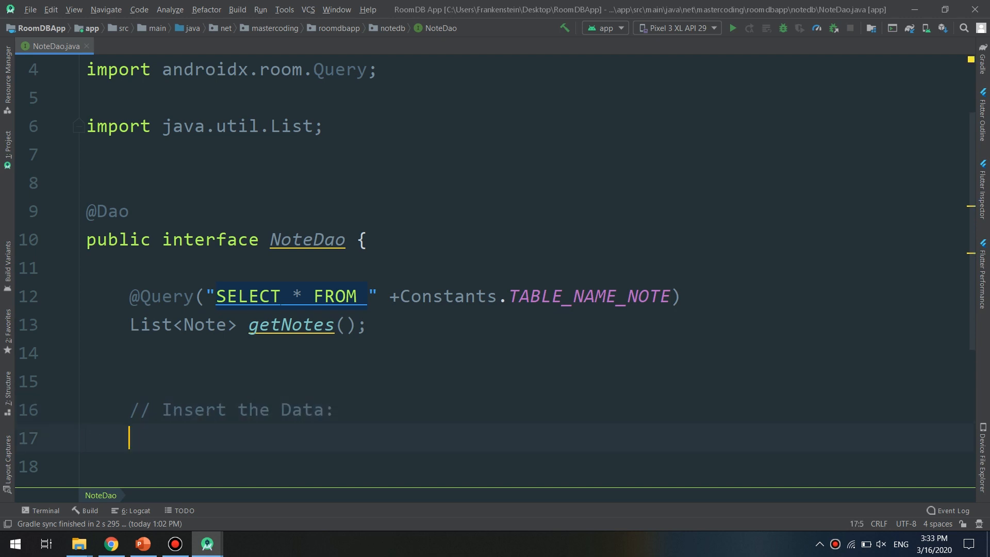
{"action": "type", "text": "@"}
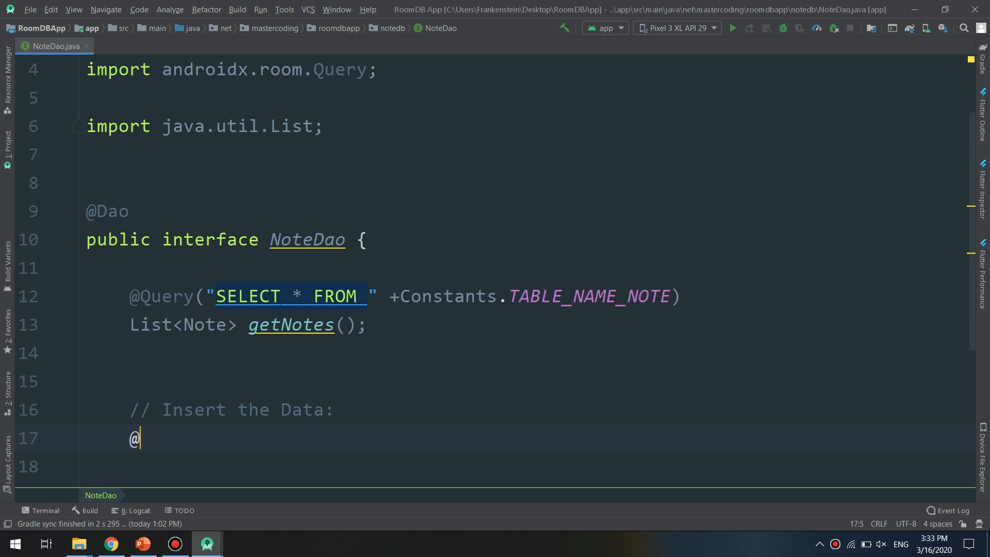
{"action": "type", "text": "IN"}
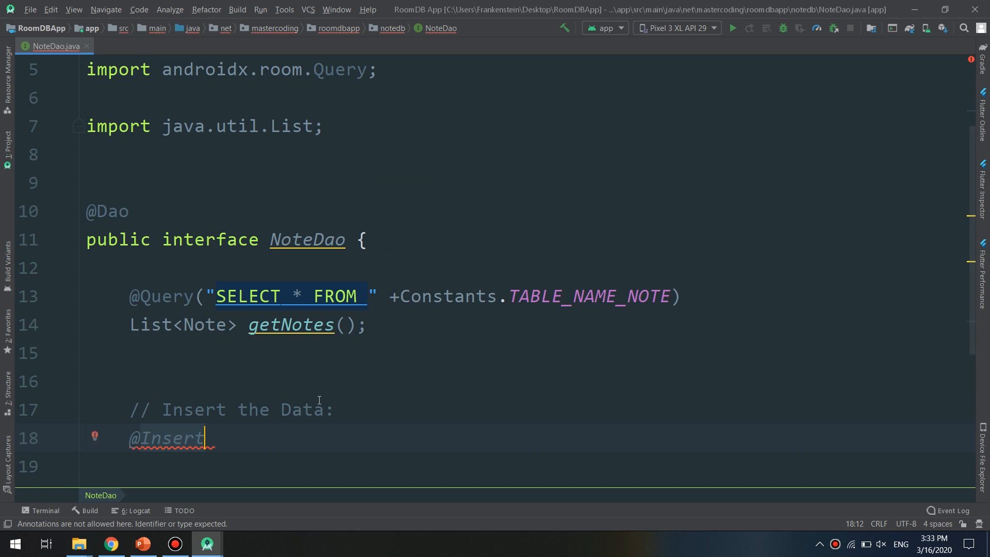
{"action": "type", "text": "l"}
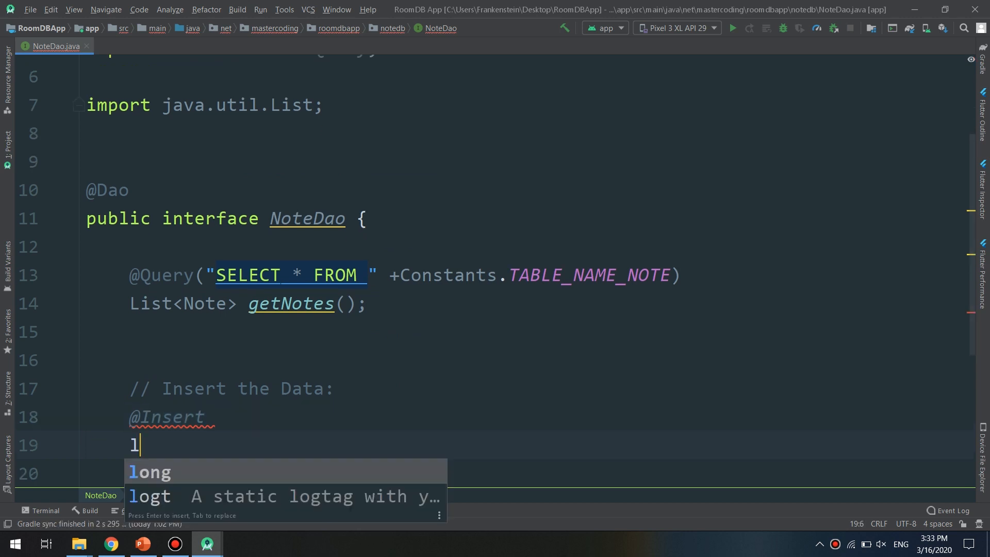
{"action": "type", "text": "ong inse"}
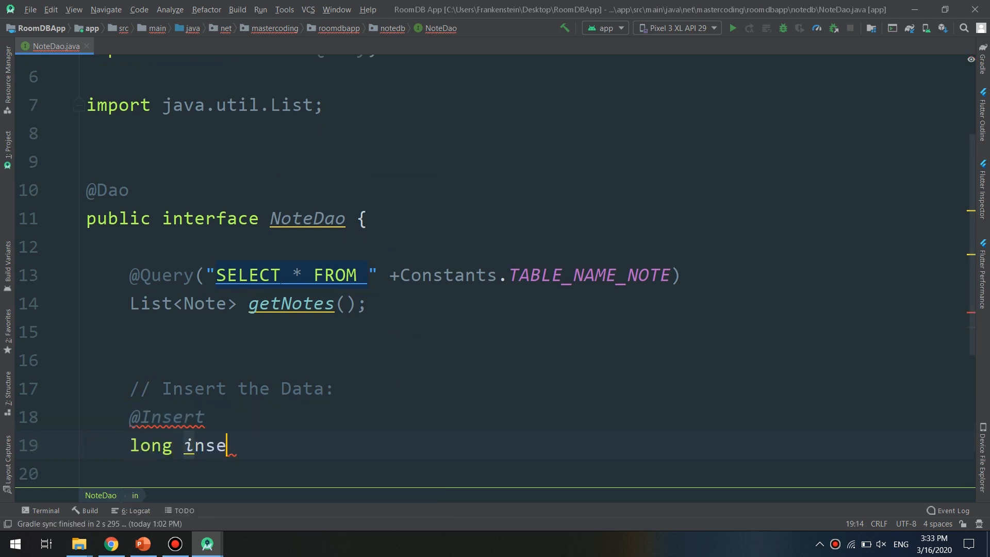
{"action": "type", "text": "rt"}
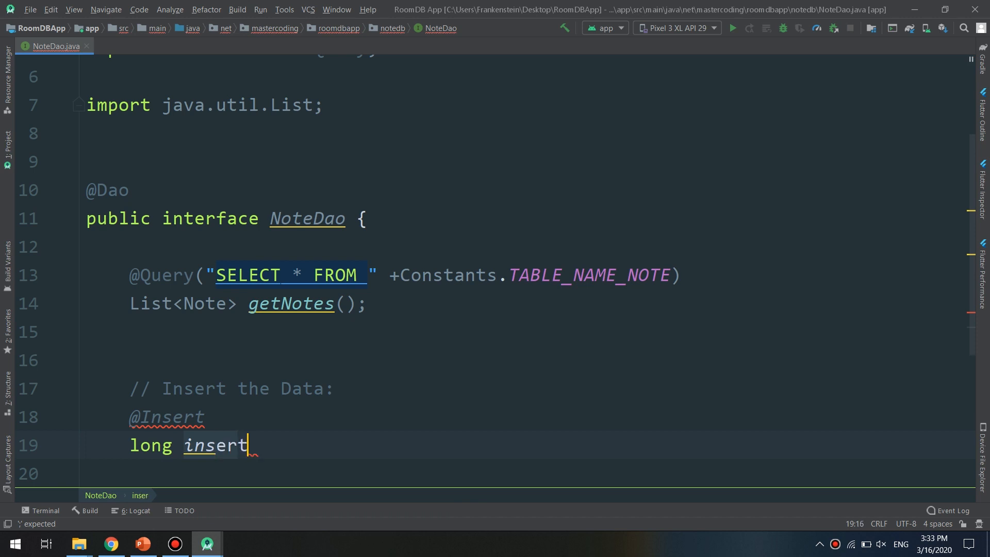
{"action": "type", "text": "Note"}
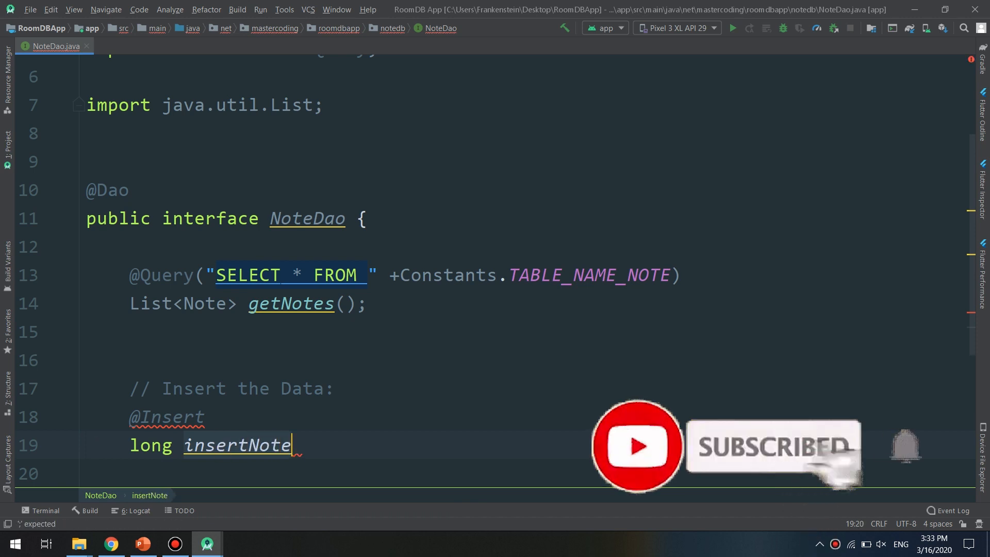
{"action": "type", "text": "(Note note);"}
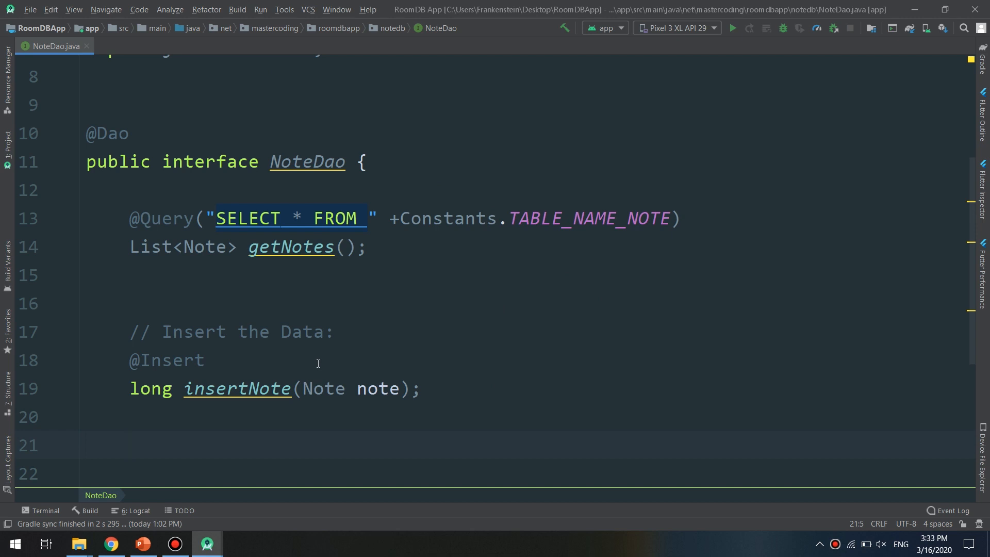
{"action": "scroll", "scroll_direction": "down", "scroll_amount": 3}
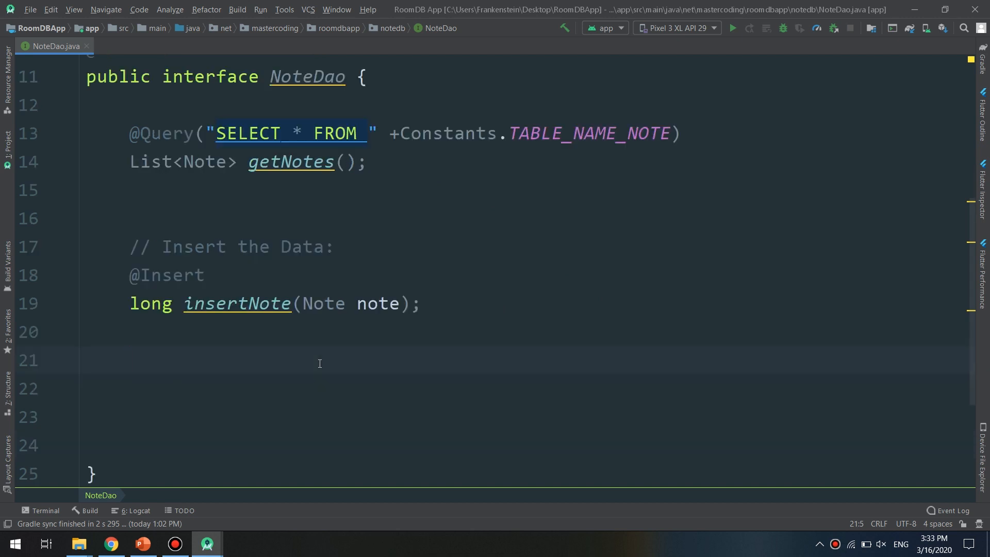
{"action": "mouse_move", "coordinate": [271, 355]}
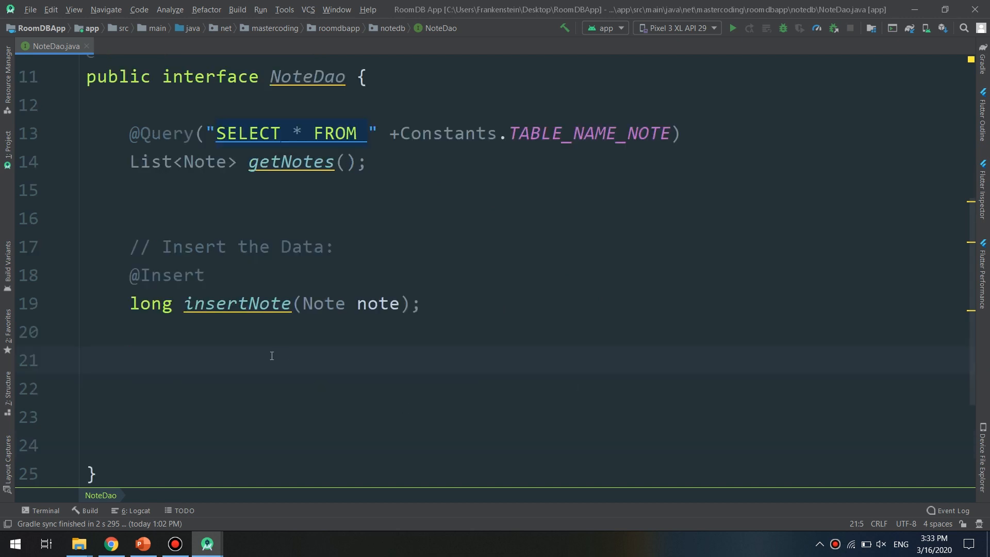
{"action": "mouse_move", "coordinate": [420, 368]}
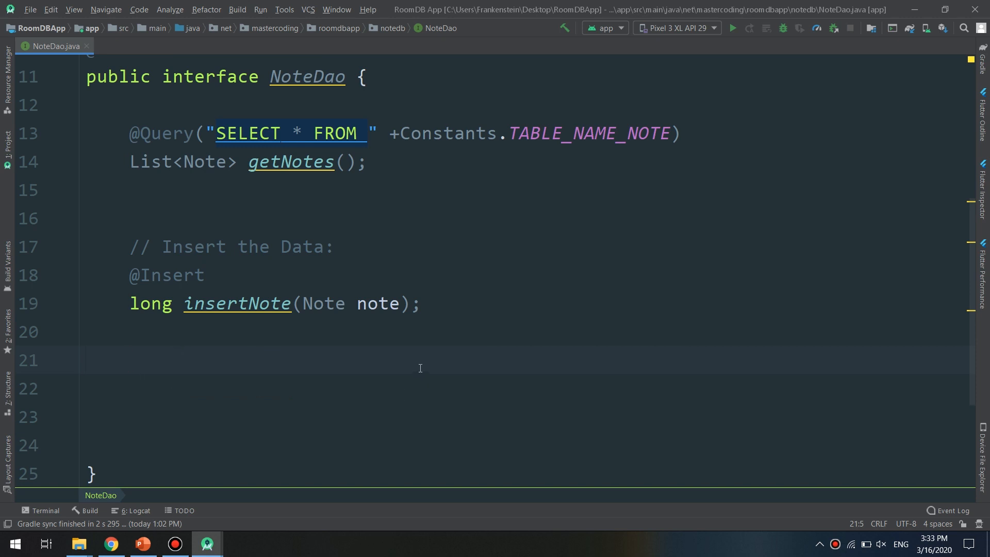
{"action": "mouse_move", "coordinate": [500, 300]}
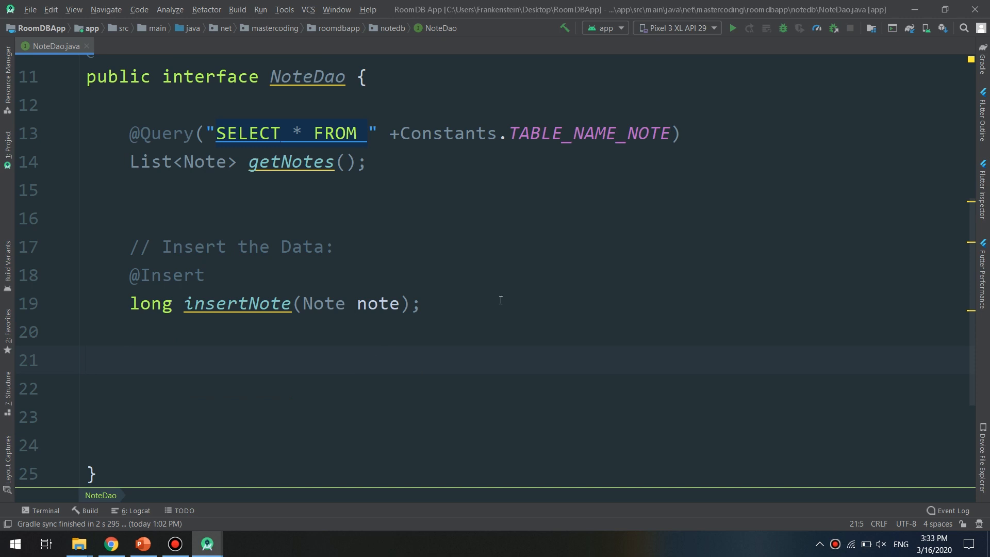
{"action": "left_click", "coordinate": [133, 387]}
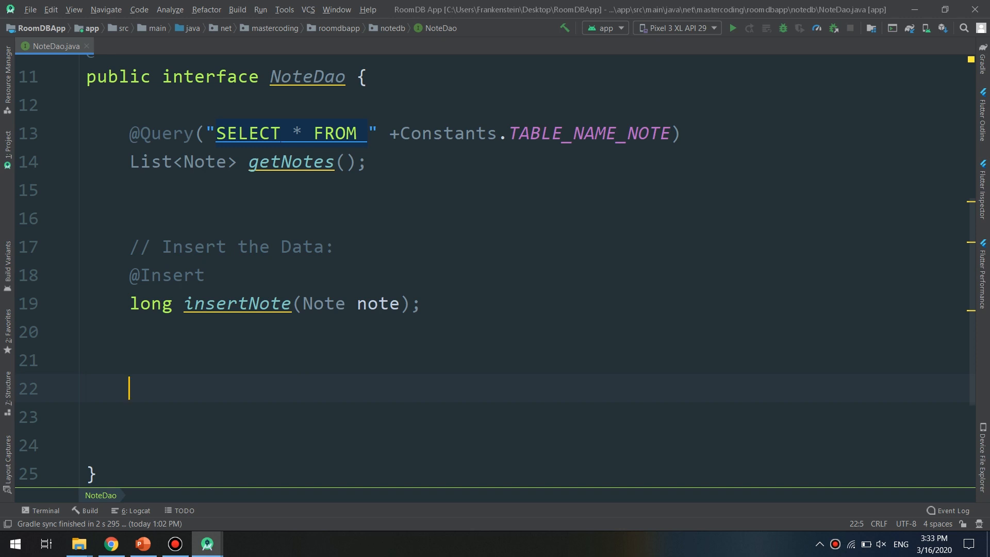
{"action": "mouse_move", "coordinate": [853, 315]}
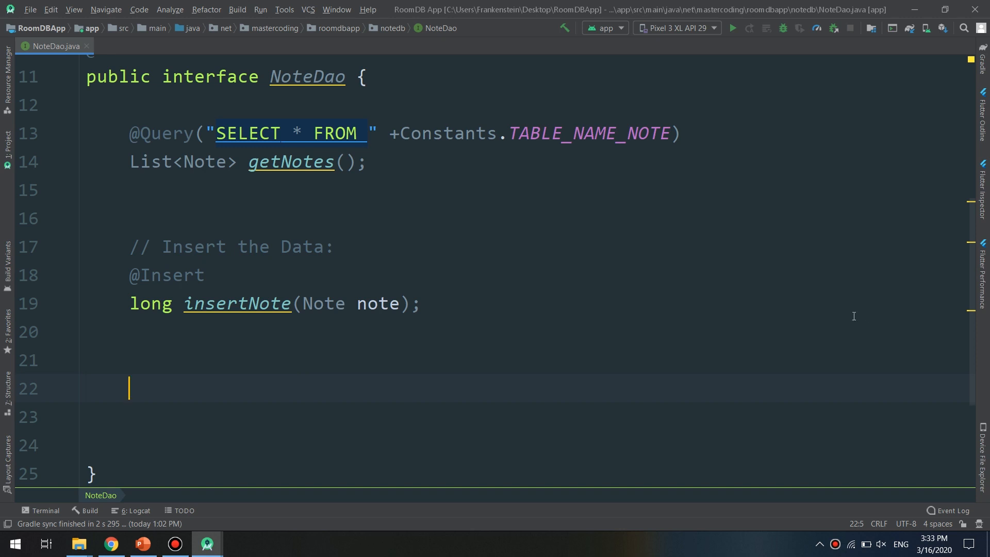
{"action": "type", "text": "@"}
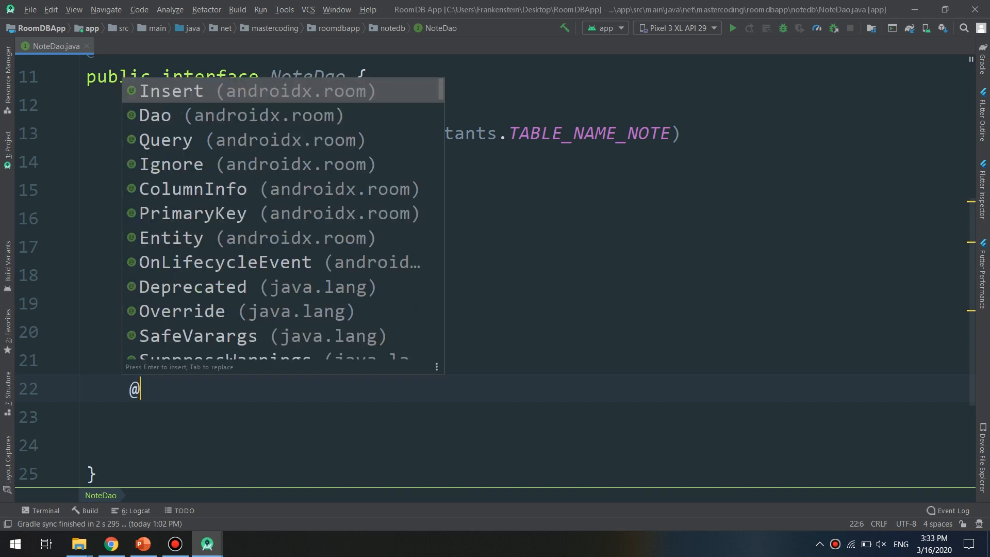
{"action": "type", "text": "Update"}
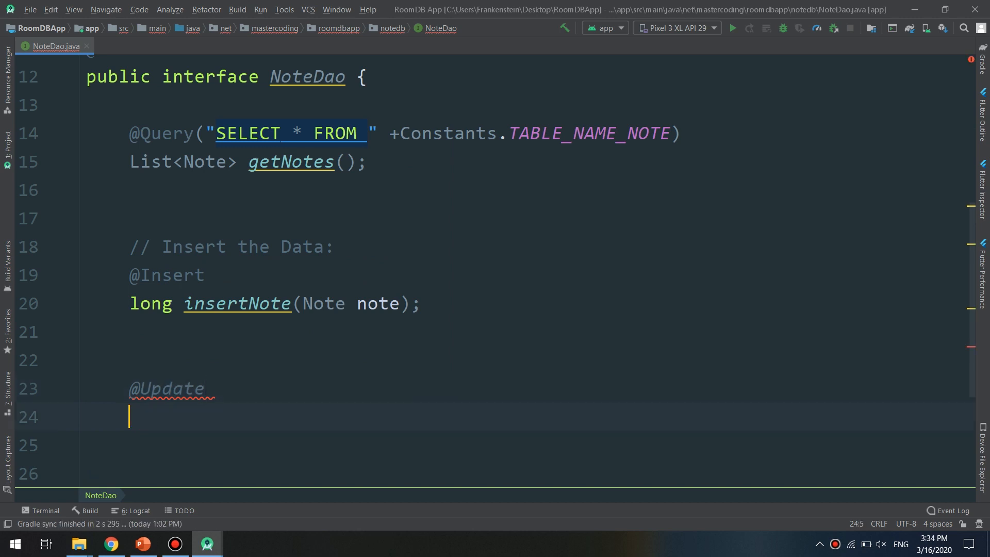
{"action": "type", "text": "va"}
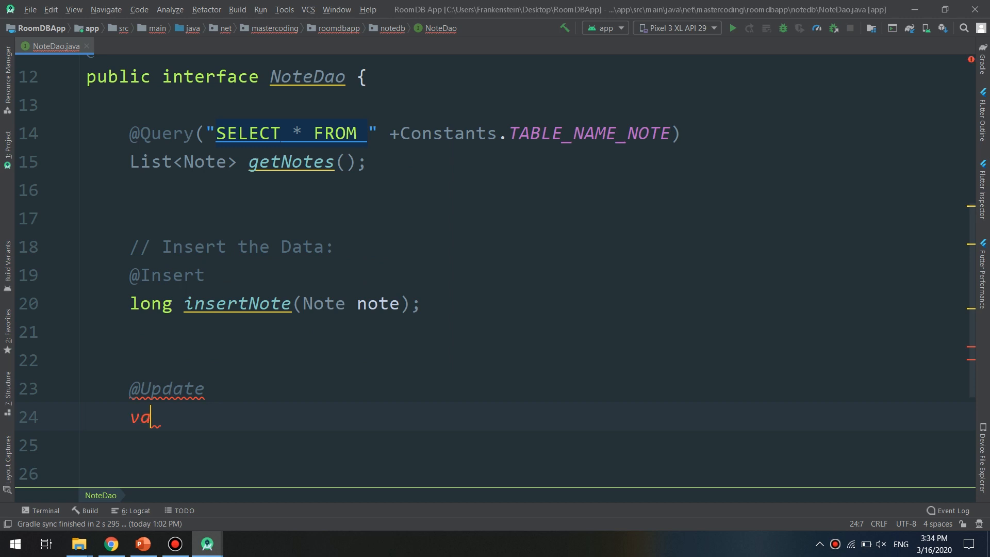
{"action": "type", "text": "id u"}
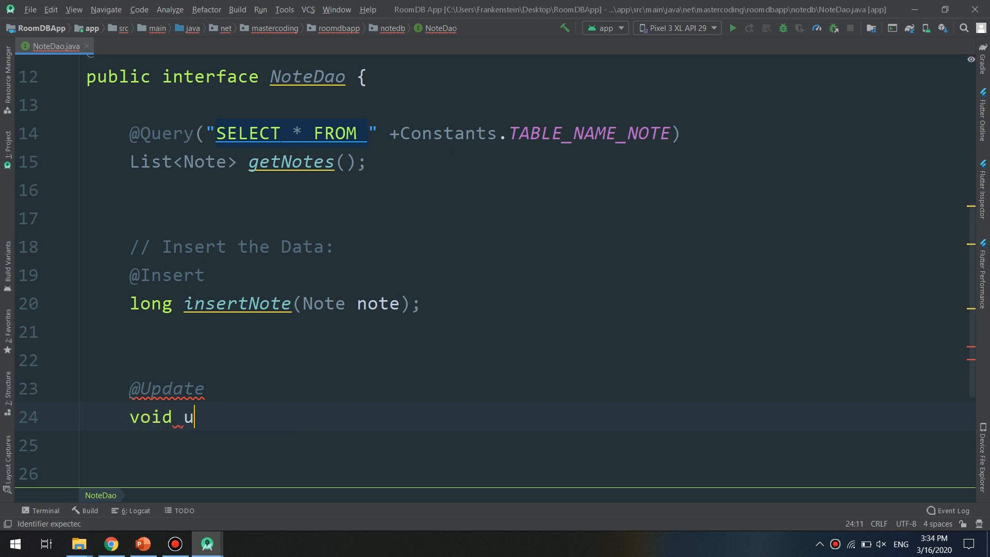
{"action": "type", "text": "pdateNo"}
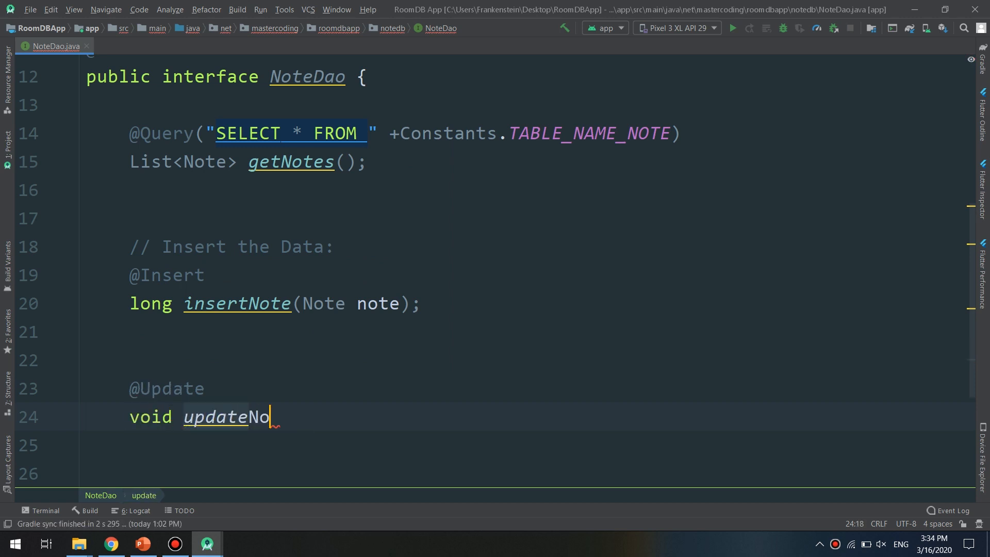
{"action": "type", "text": "te(Note repo"}
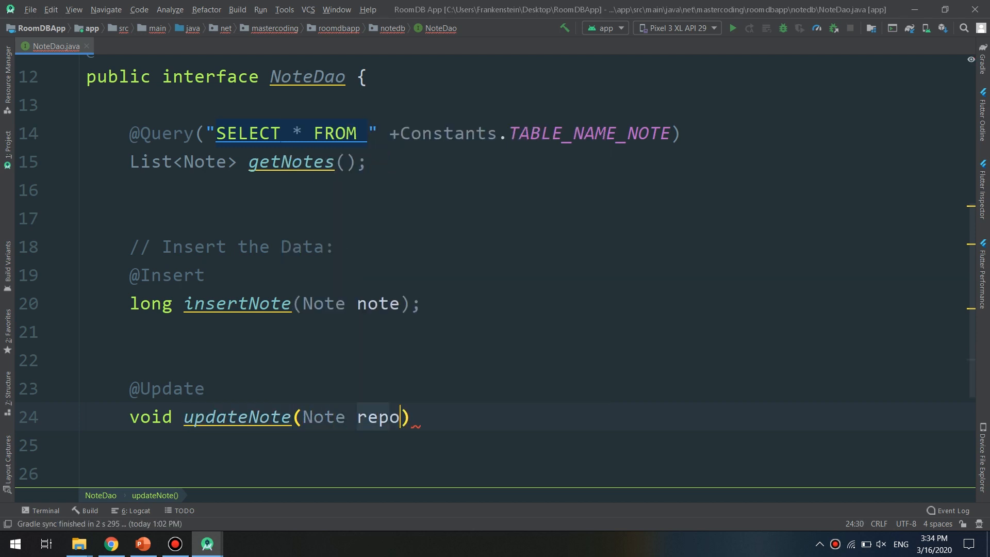
{"action": "type", "text": "s;"}
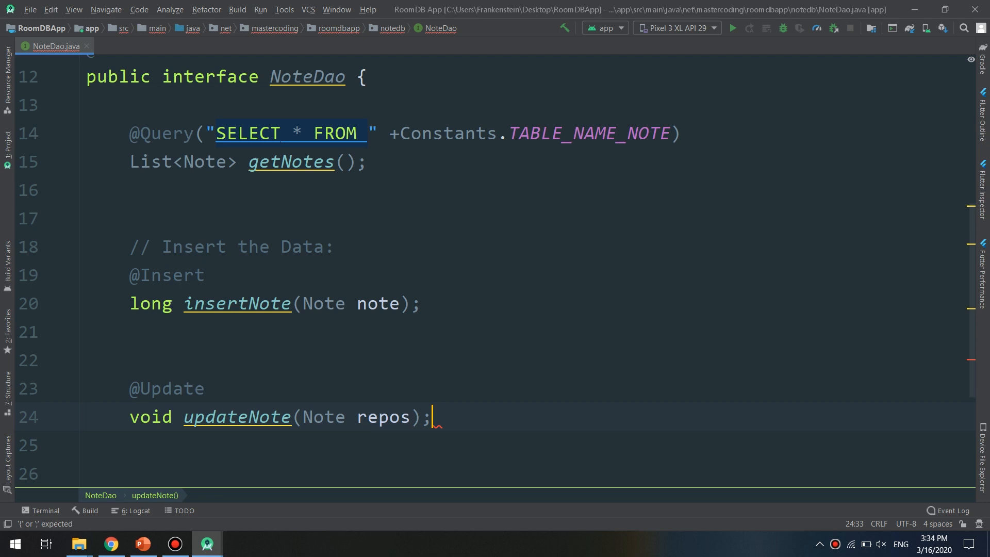
{"action": "scroll", "scroll_direction": "down", "scroll_amount": 3}
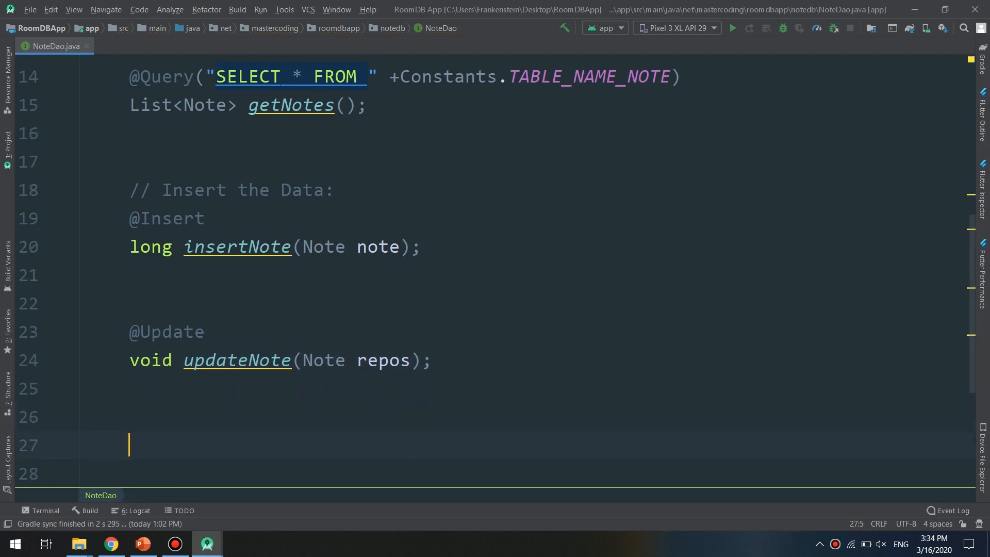
{"action": "type", "text": "@"}
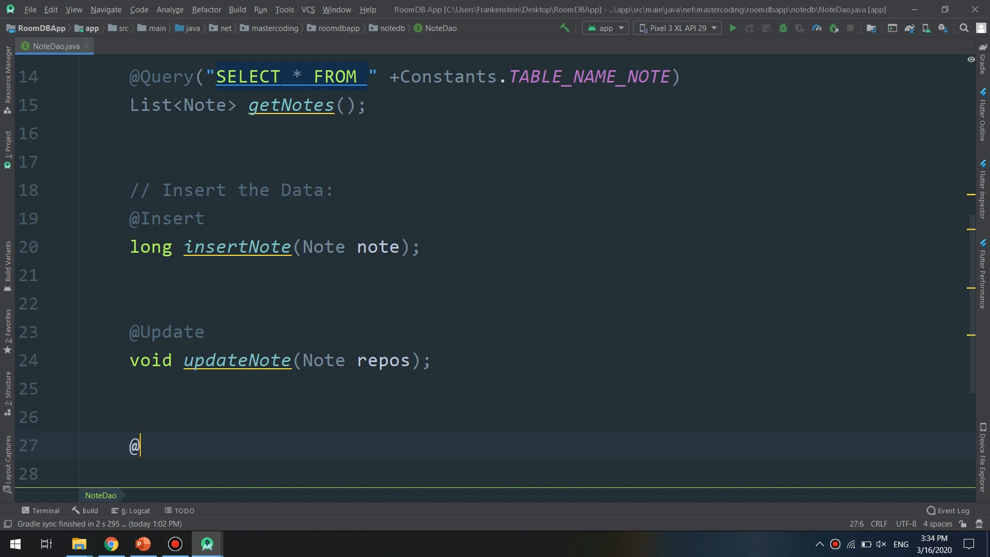
{"action": "type", "text": "Delete"}
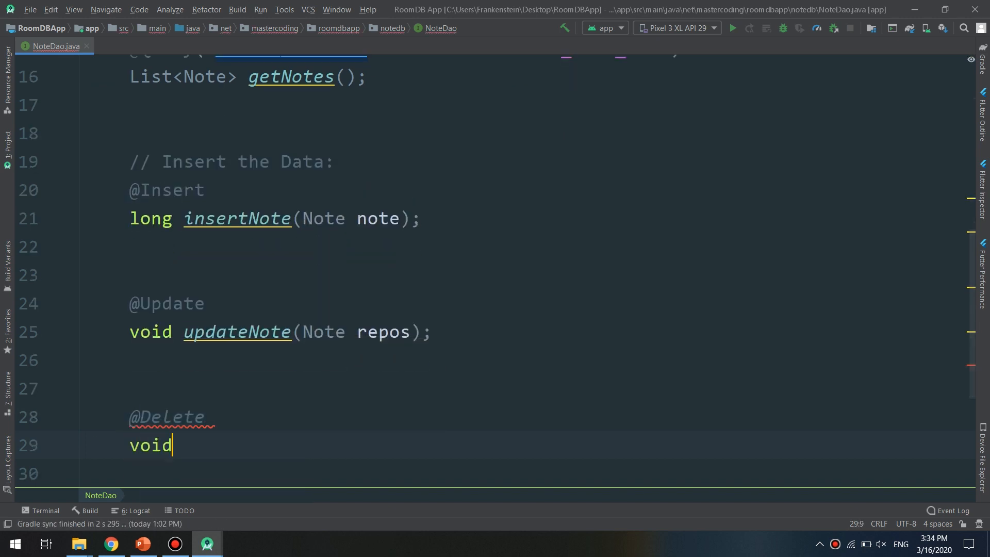
{"action": "type", "text": "delete"}
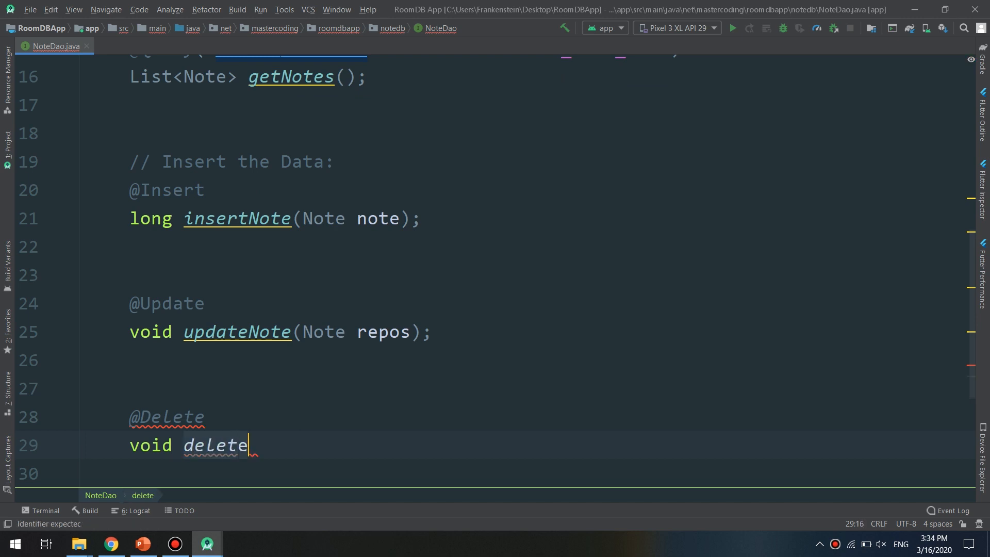
{"action": "type", "text": "Note(Note note"}
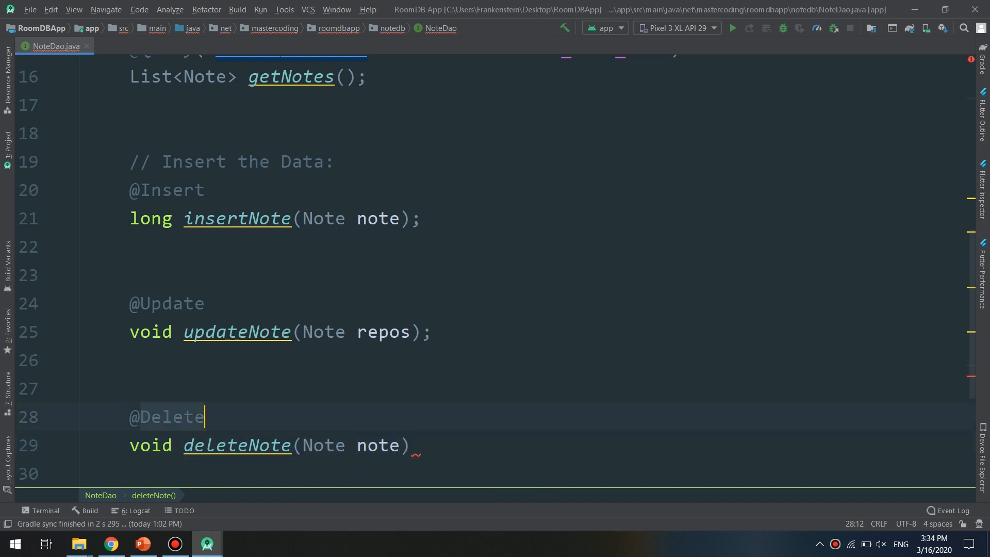
{"action": "left_click", "coordinate": [414, 445]}
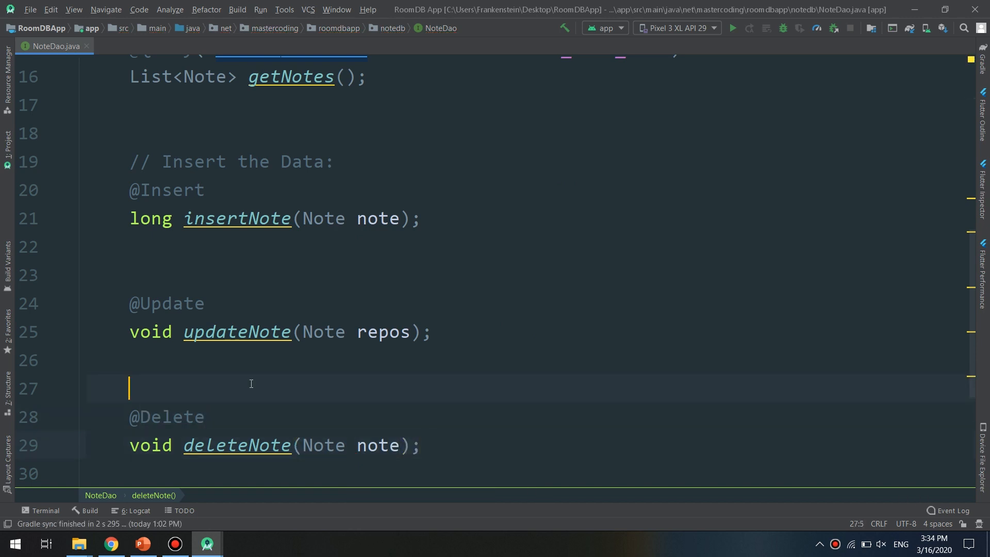
{"action": "key", "text": "Backspace"}
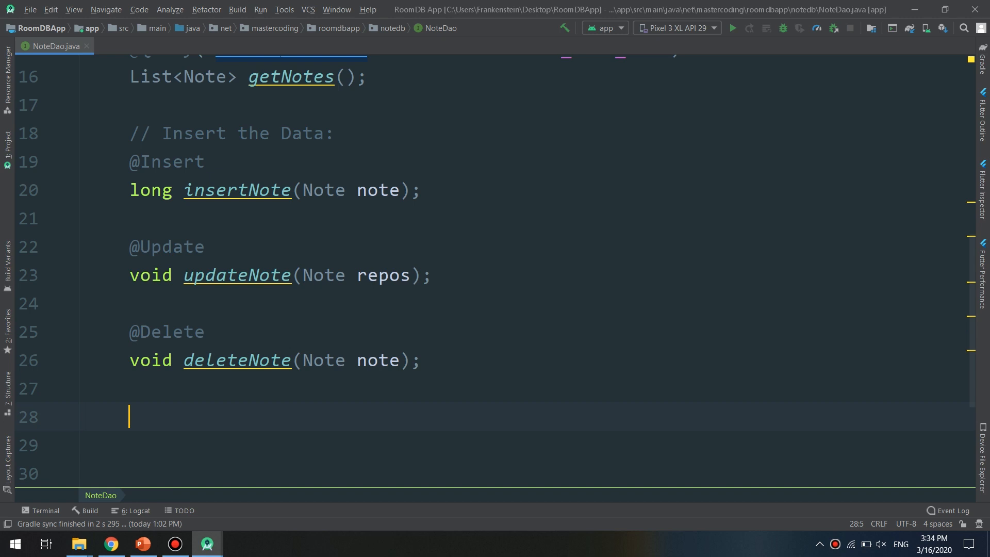
{"action": "type", "text": "// Deelte"}
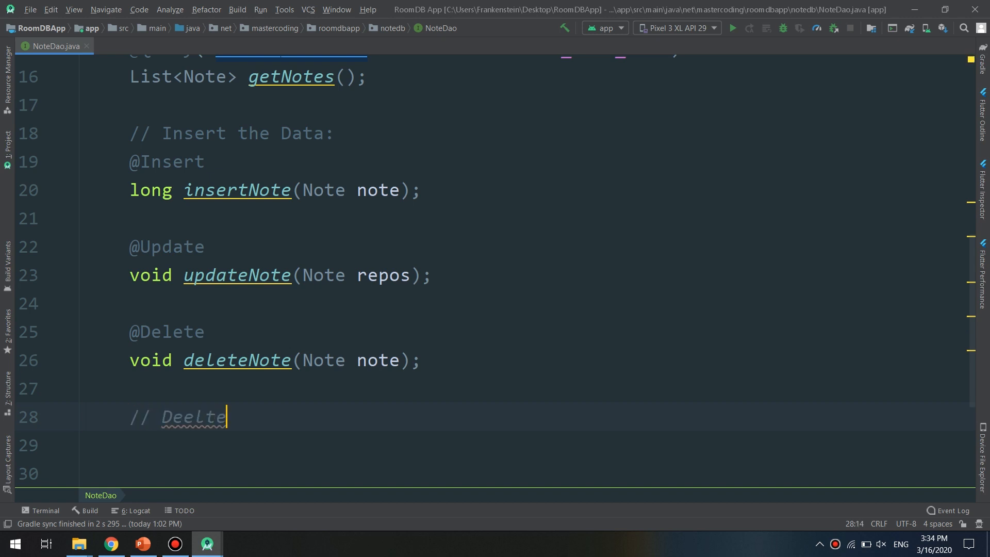
{"action": "type", "text": "Delete a"}
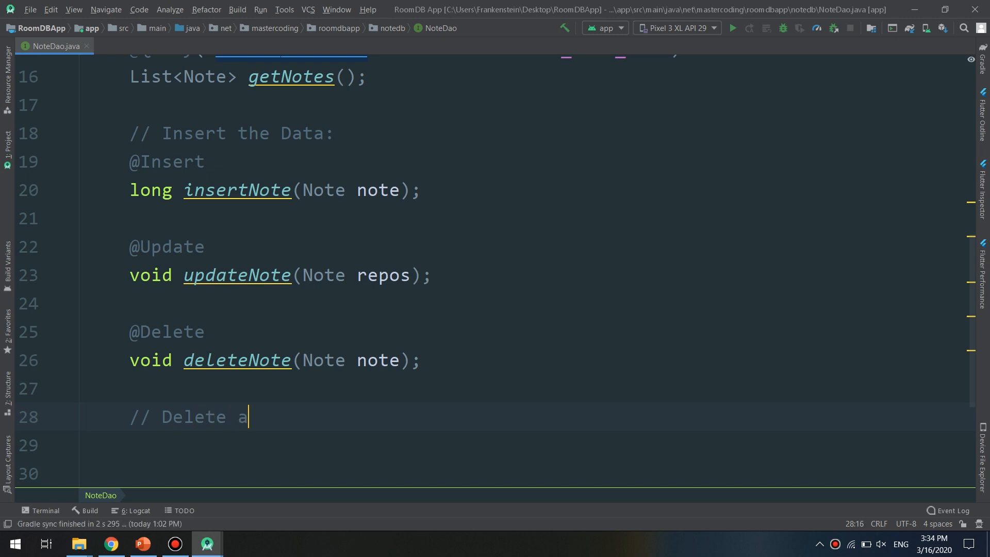
{"action": "type", "text": "l"}
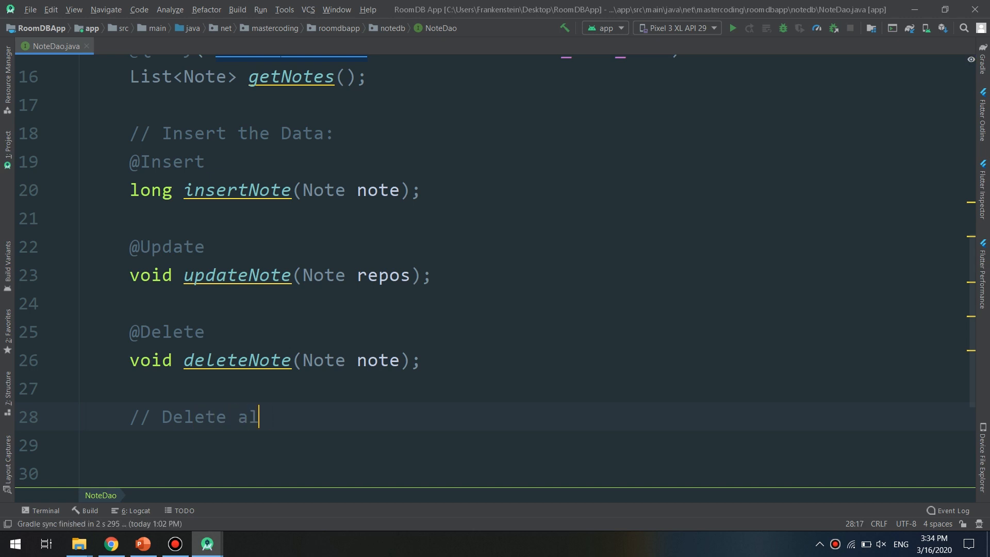
{"action": "type", "text": "l"}
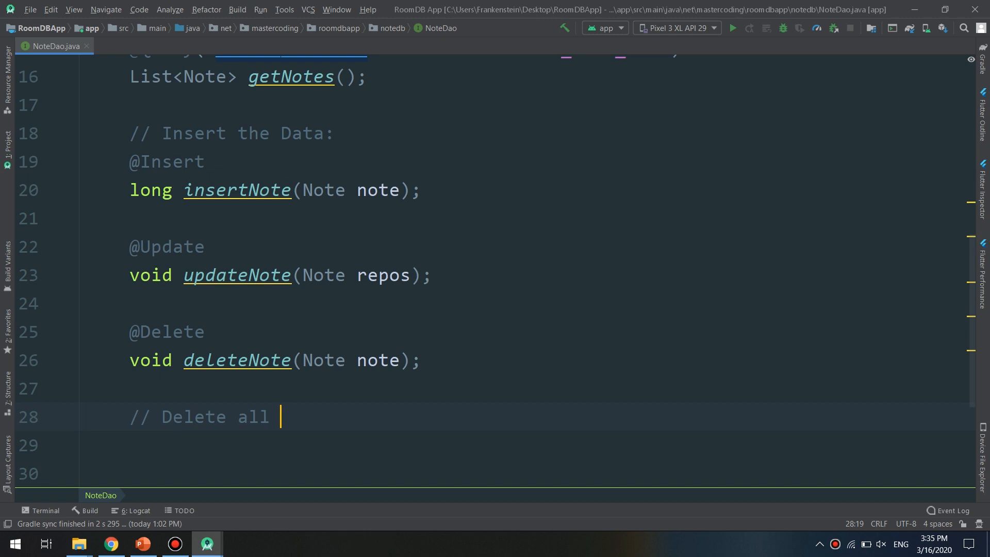
{"action": "type", "text": "notes f"}
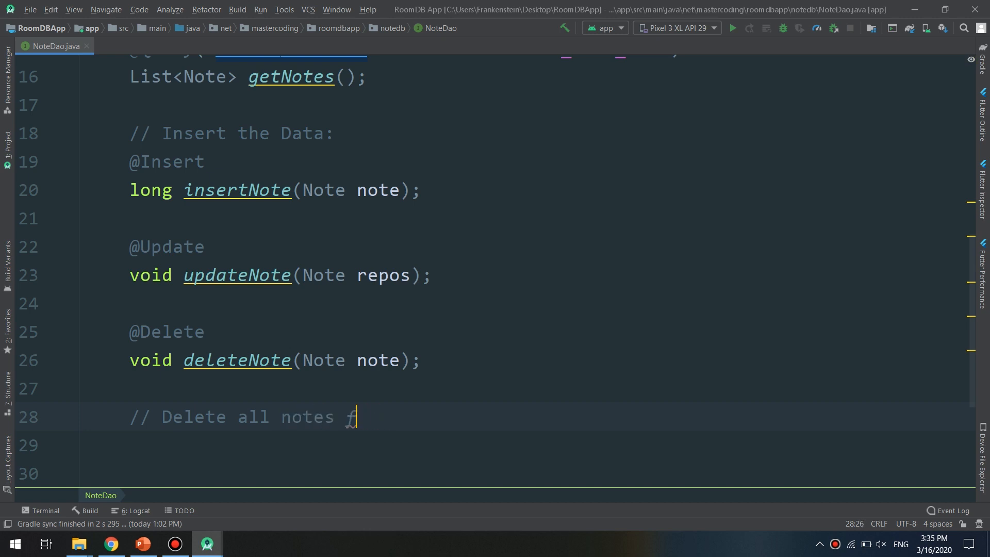
{"action": "type", "text": "rom the"}
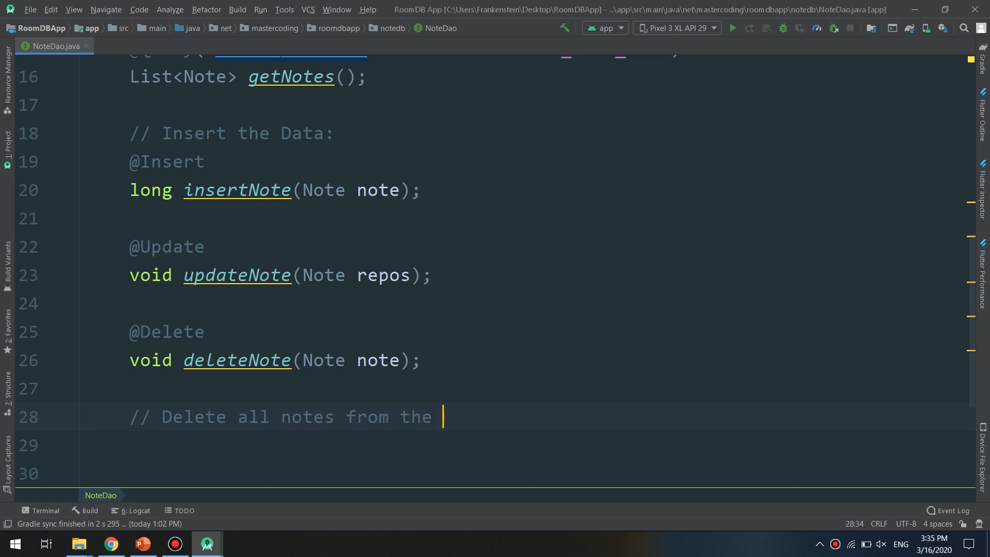
{"action": "type", "text": "dat"}
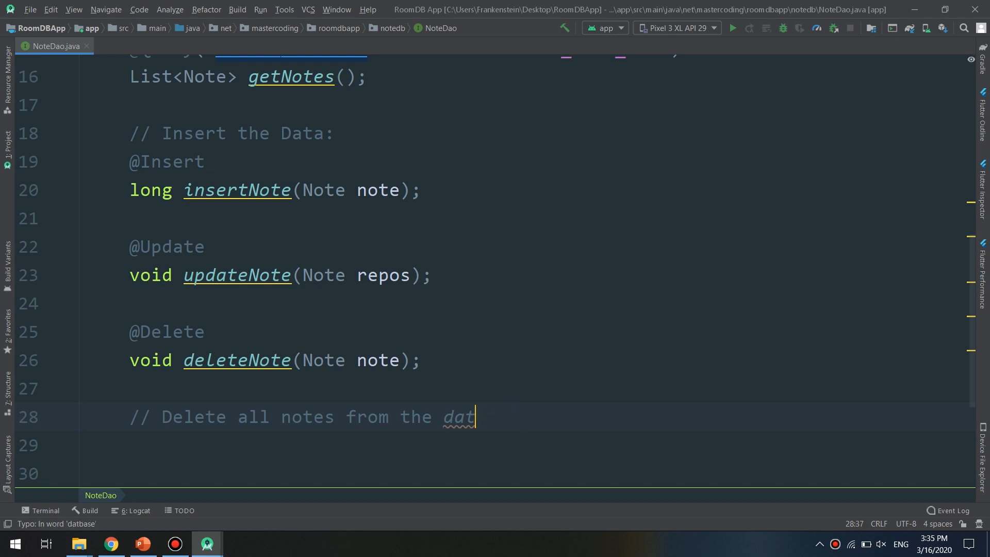
{"action": "type", "text": "abase:"}
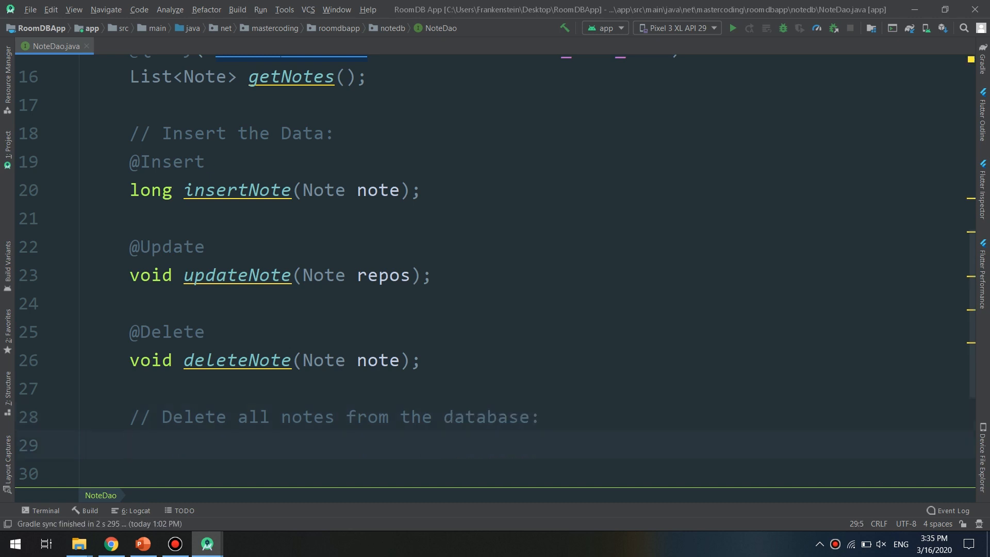
{"action": "type", "text": "@Delet"}
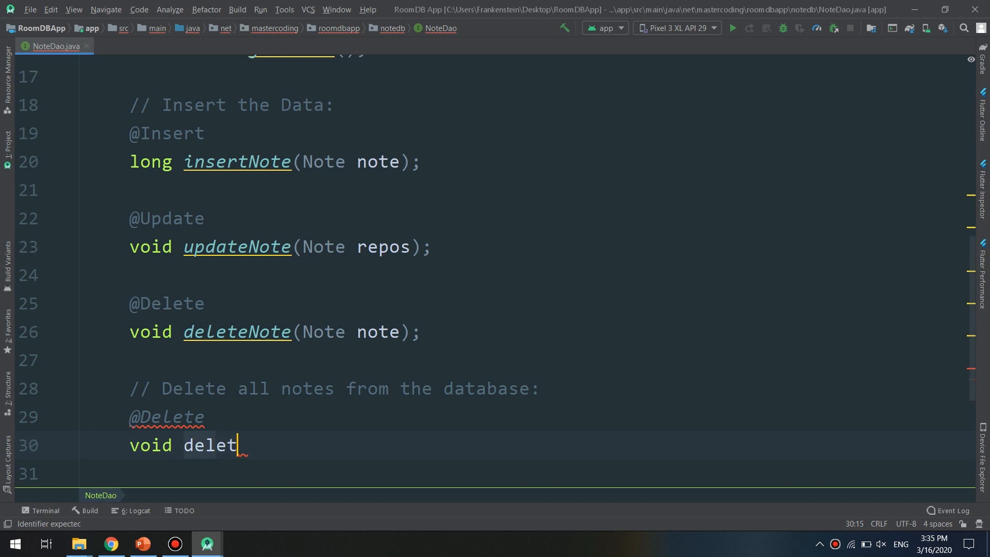
Step: Declare void deleteNotes(Note... note); under the delete-all comment
{"action": "type", "text": "eNotes"}
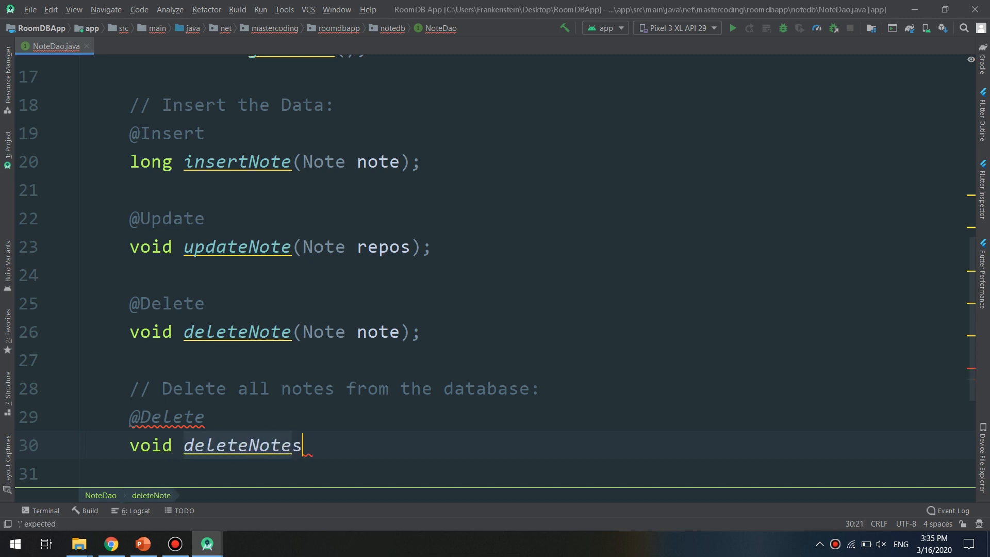
{"action": "type", "text": "()"}
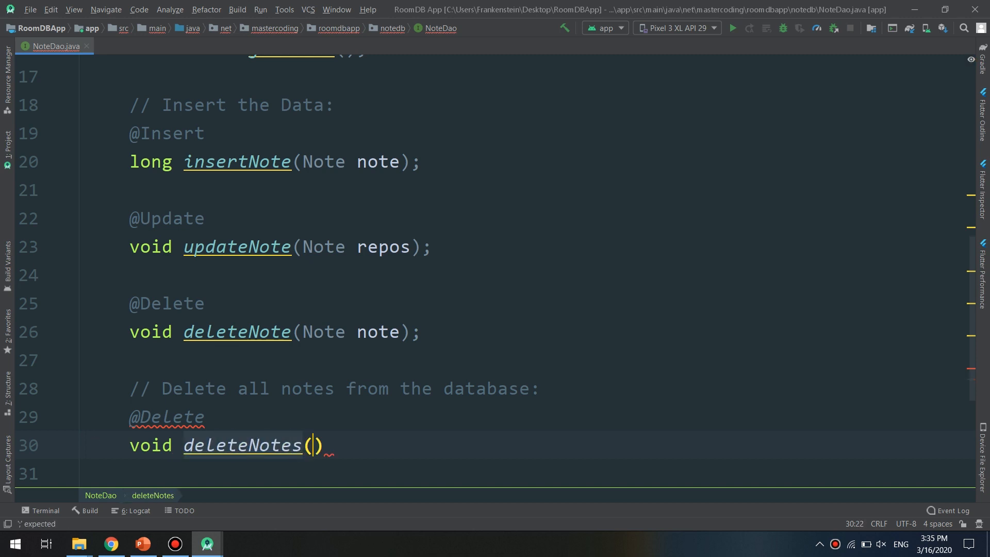
{"action": "type", "text": "BNot"}
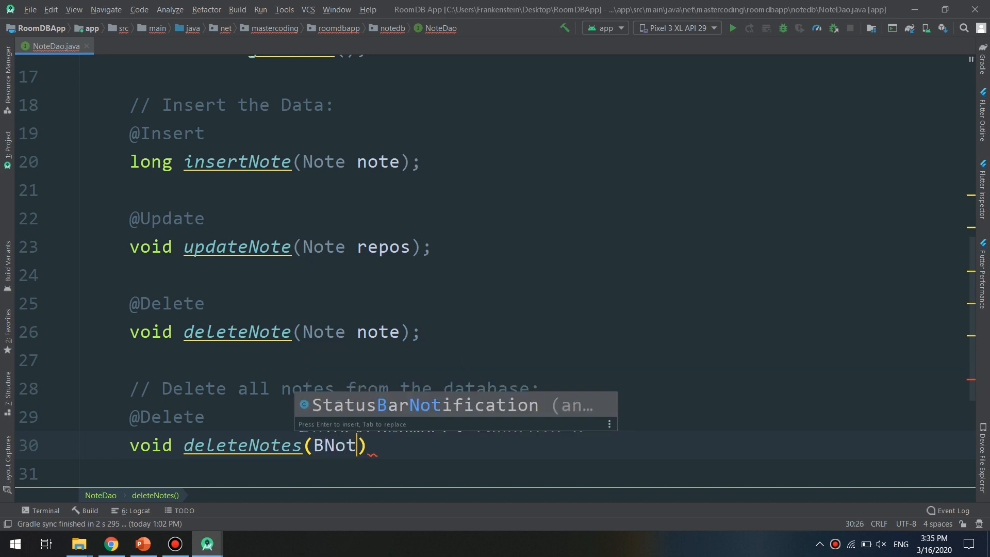
{"action": "type", "text": "Note"}
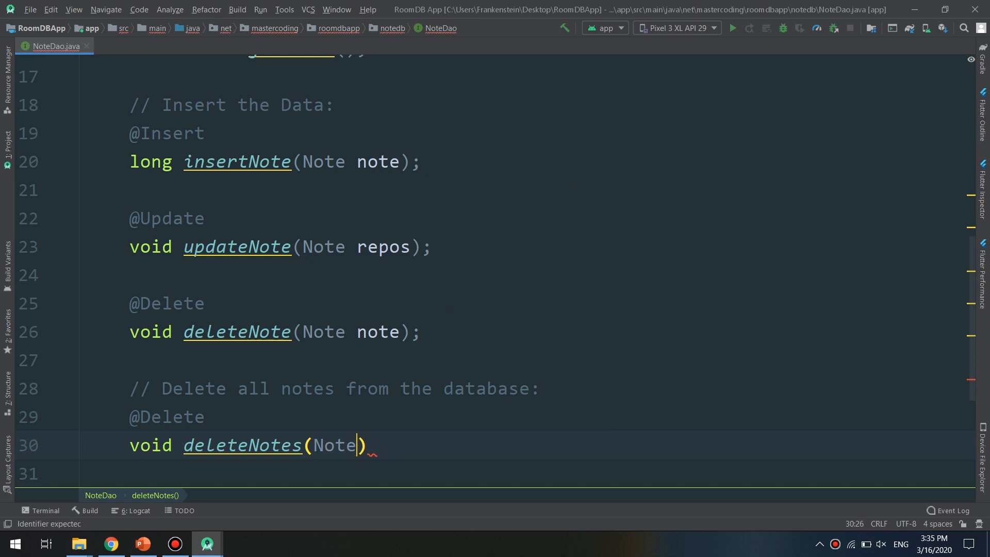
{"action": "type", "text": "..."}
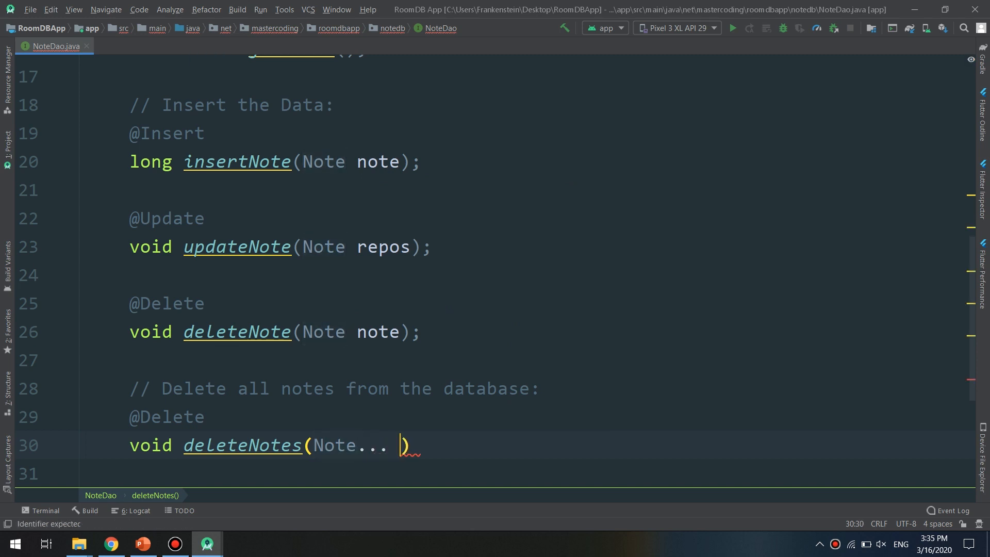
{"action": "type", "text": "notes"}
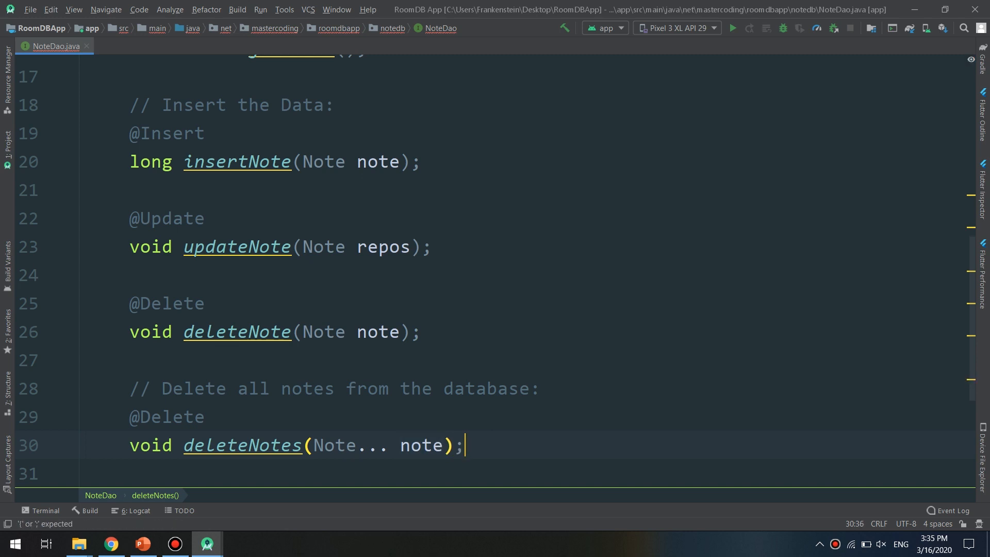
{"action": "scroll", "scroll_direction": "down", "scroll_amount": 3}
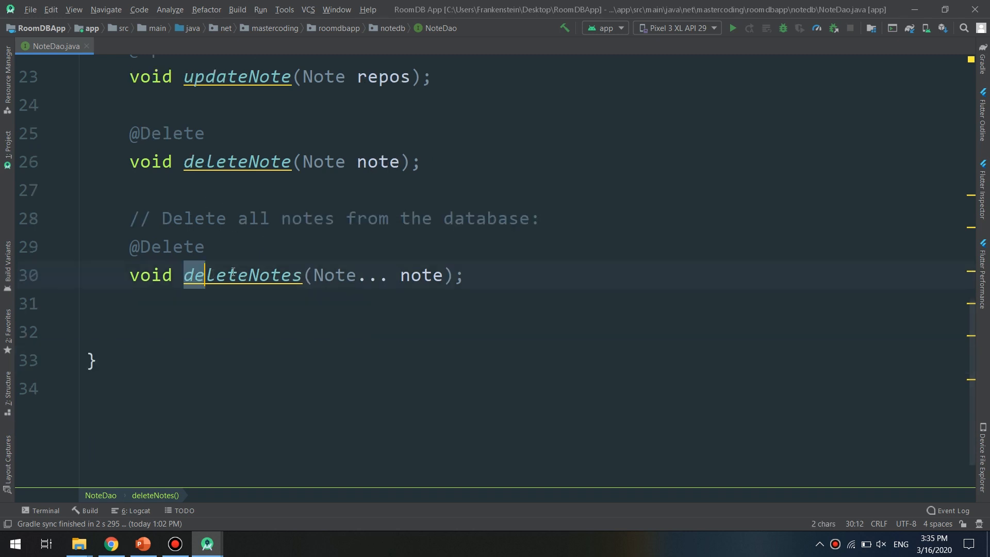
{"action": "left_click", "coordinate": [329, 275]}
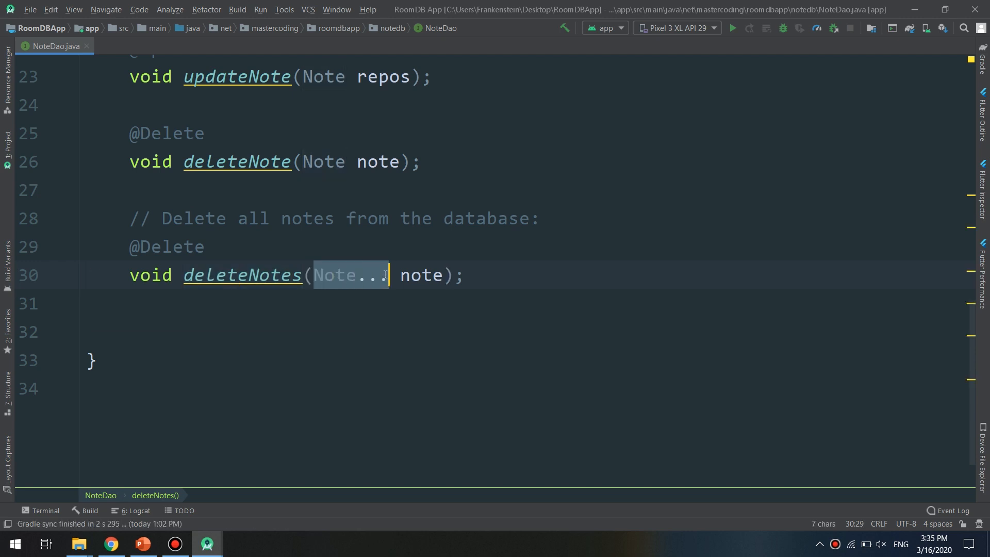
{"action": "left_click", "coordinate": [130, 304]}
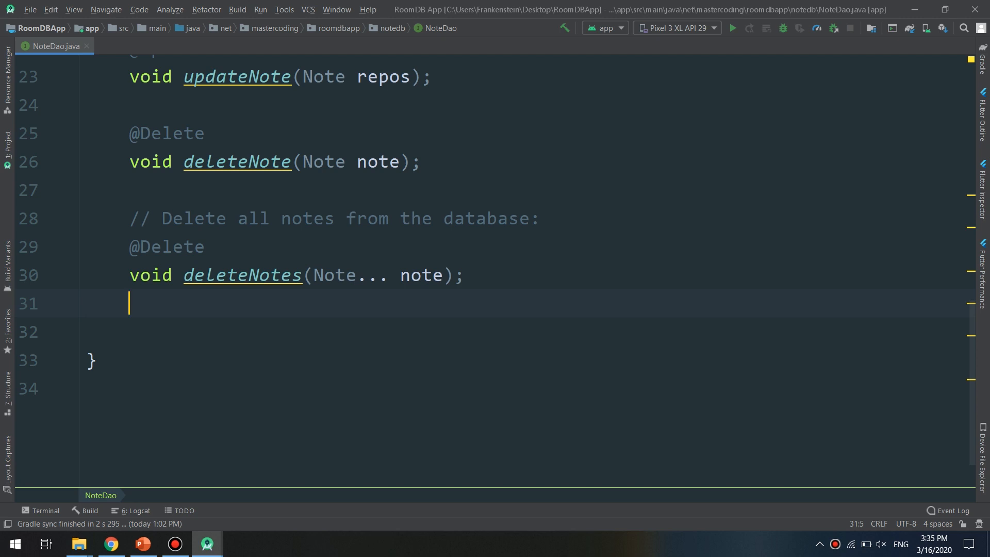
{"action": "mouse_move", "coordinate": [340, 267]}
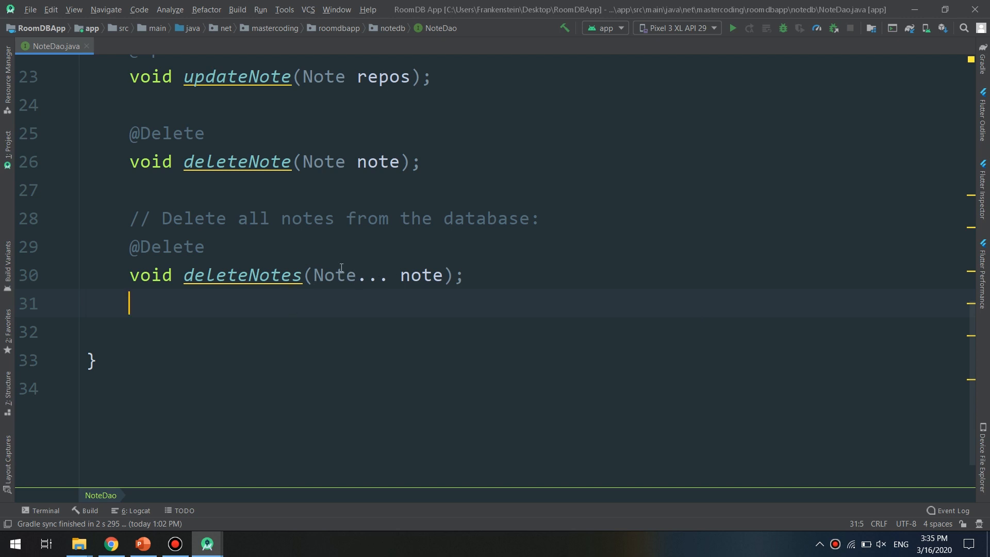